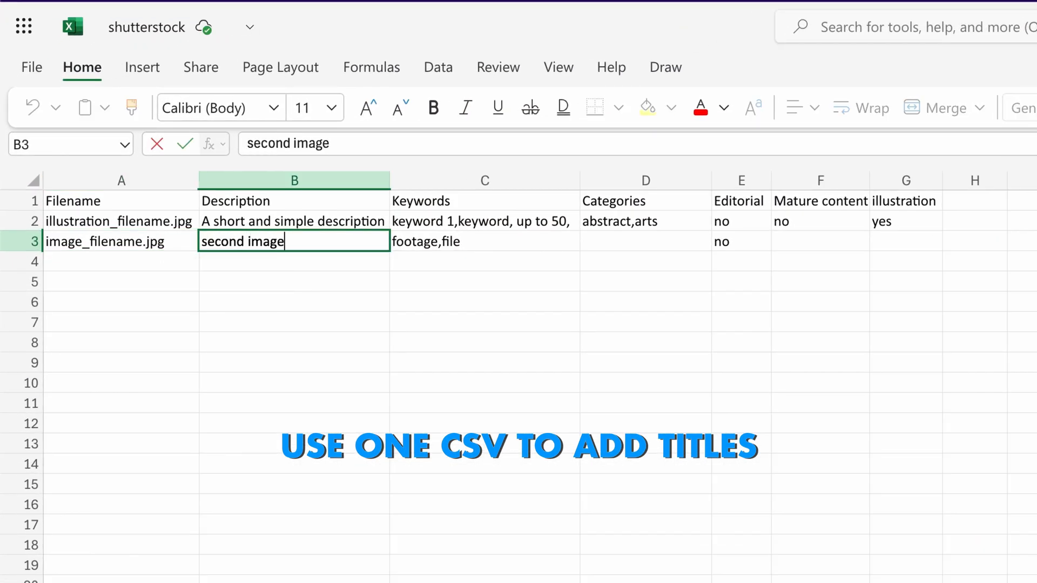
Preview the CSV keywords, start a metadata CSV upload and limit the search to vector images.
text(vintage,old,black white)
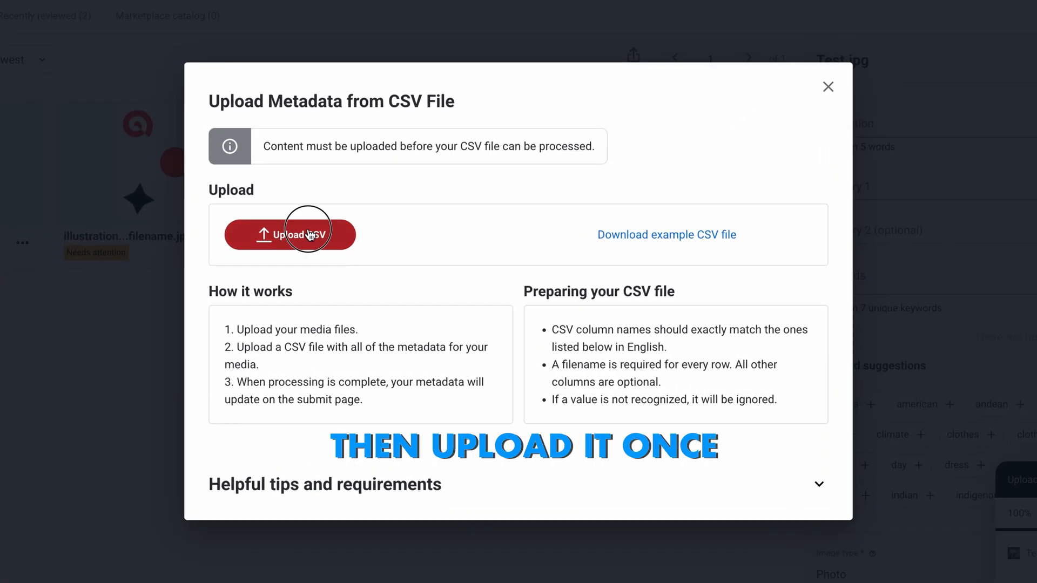
click(290, 234)
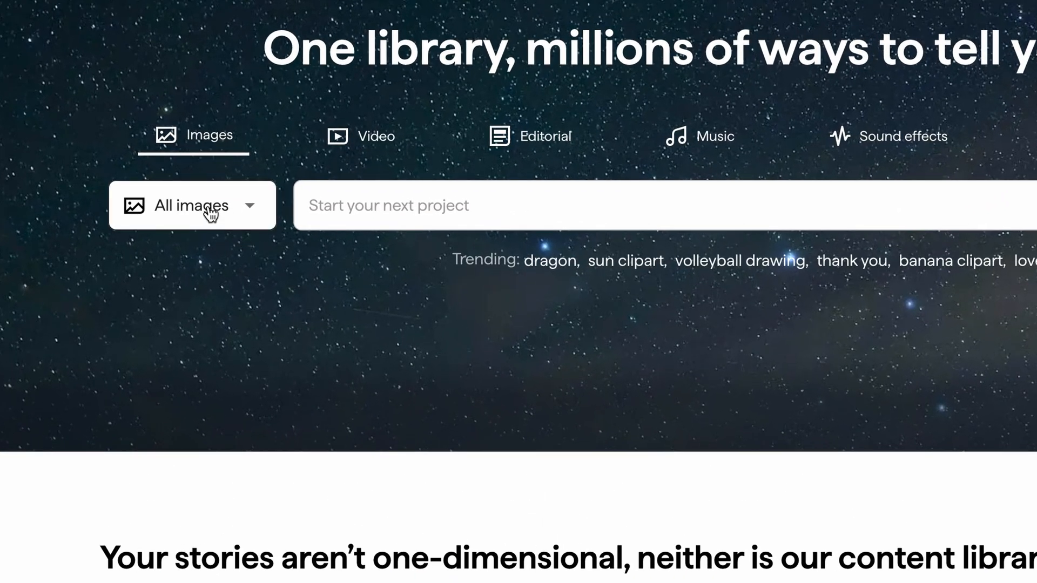
click(192, 205)
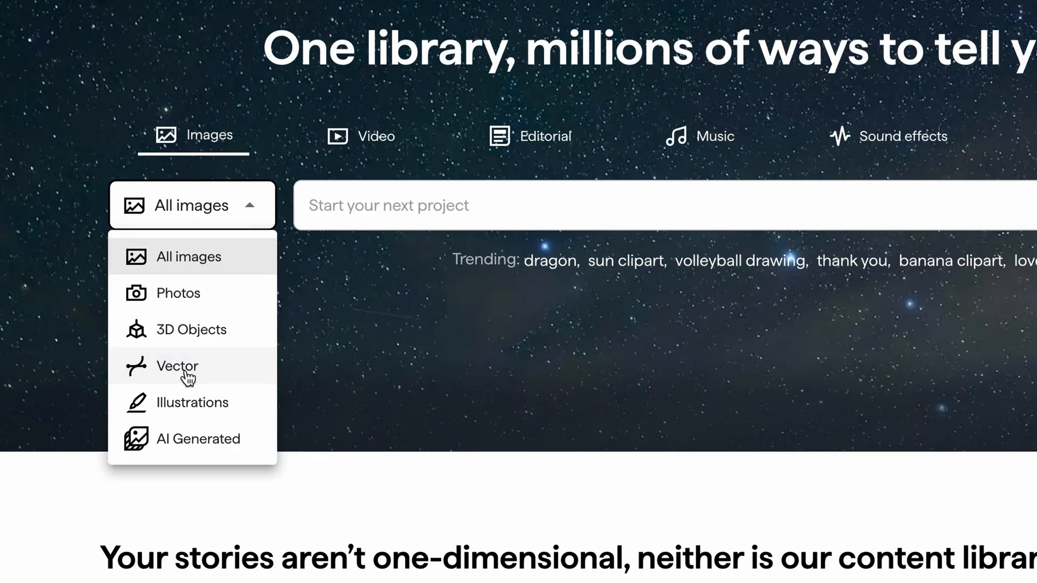
click(359, 136)
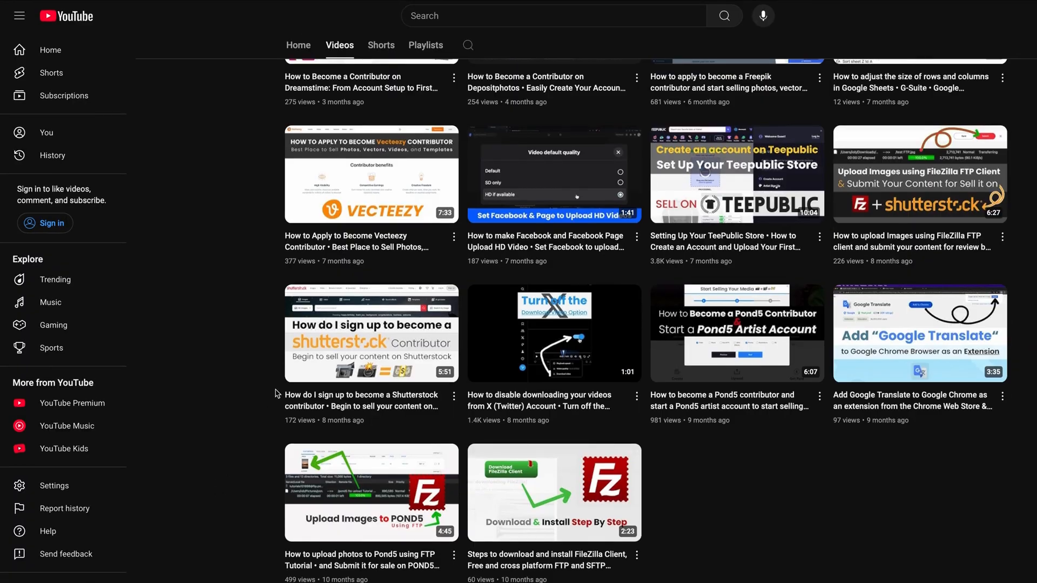
Preview the second image description in the sheet and pick the metadata CSV file to upload.
click(370, 333)
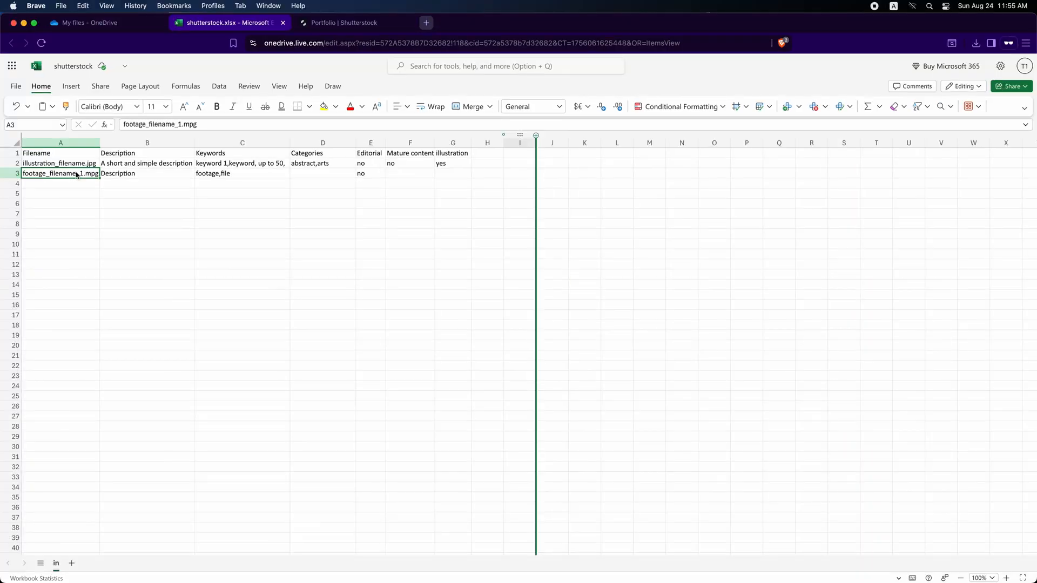
text(second image descriptio)
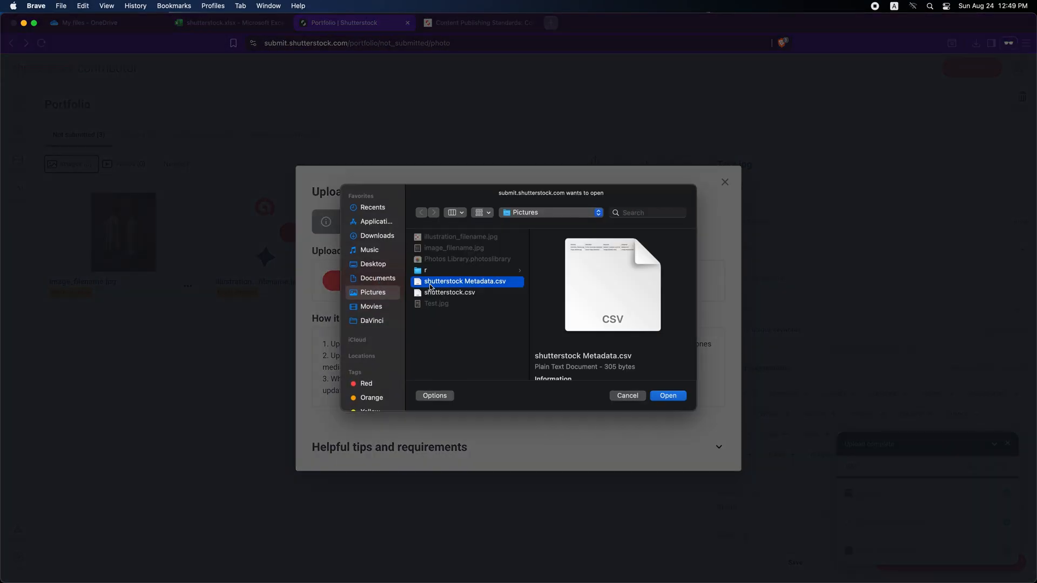
click(668, 395)
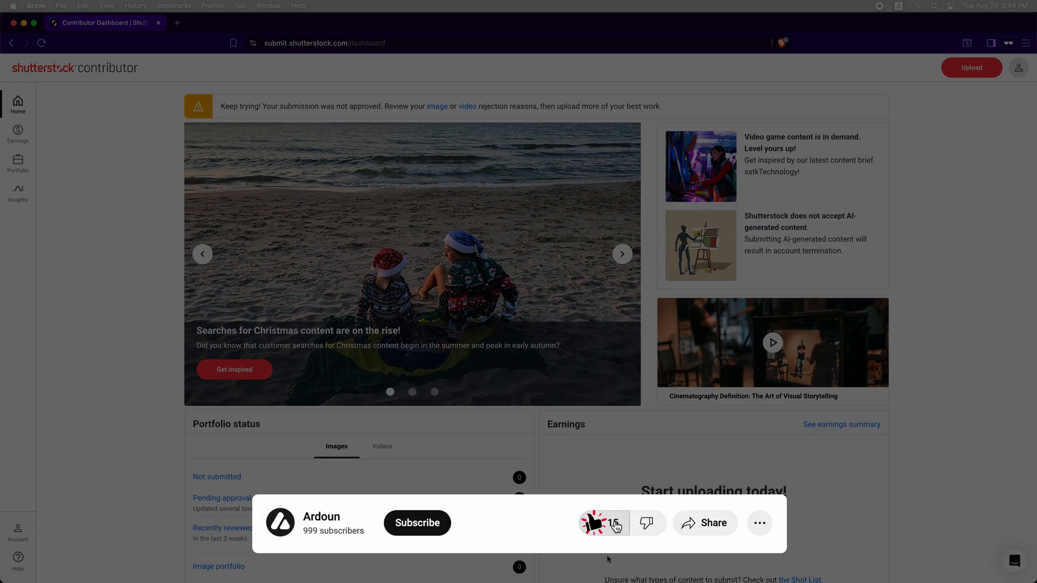
Upload Test.jpg from the Pictures folder so it lands in the not-submitted portfolio list.
click(417, 523)
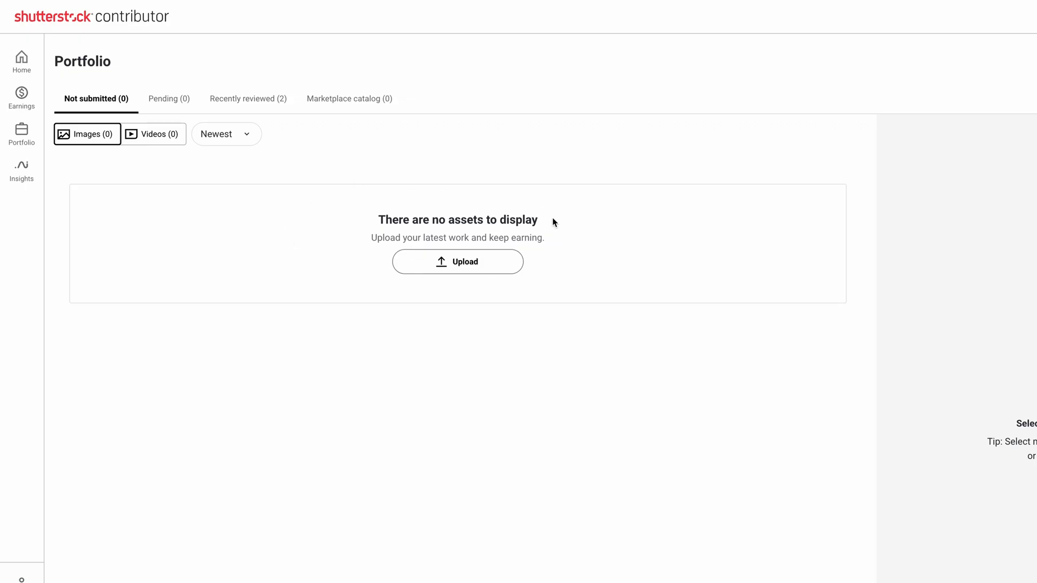
mouse_move(782, 141)
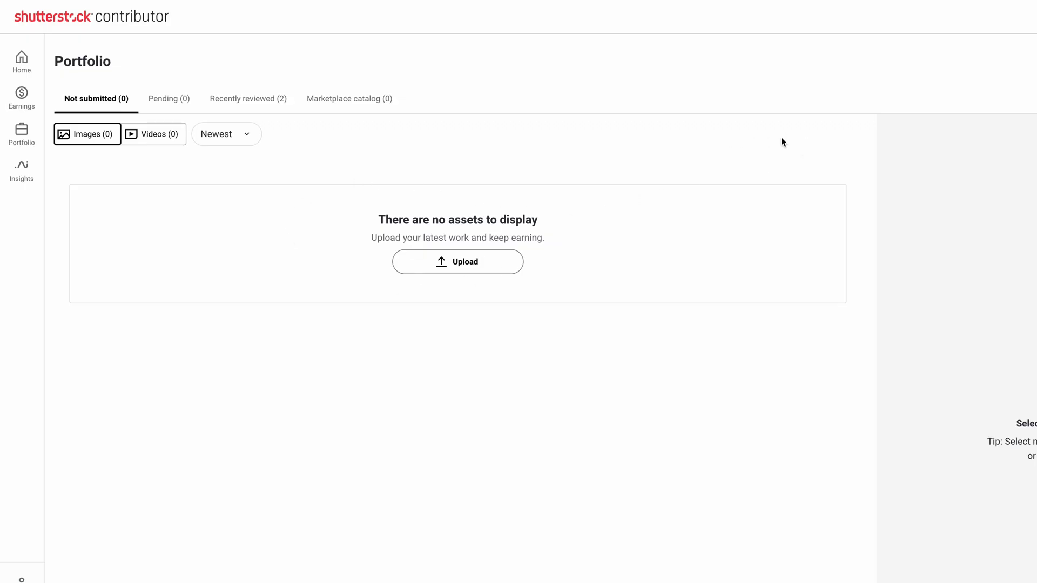
click(457, 261)
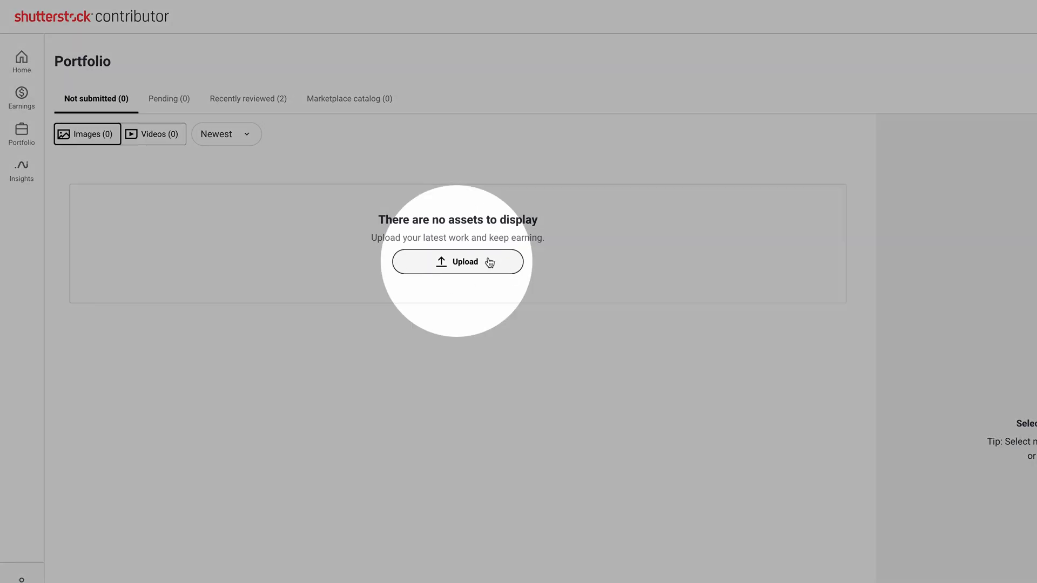
click(457, 262)
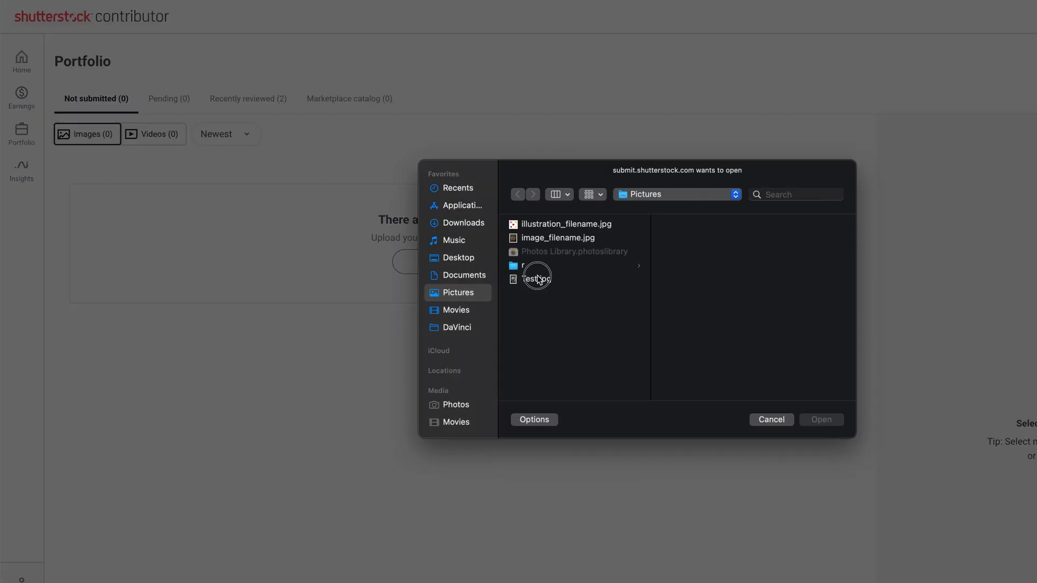
click(536, 279)
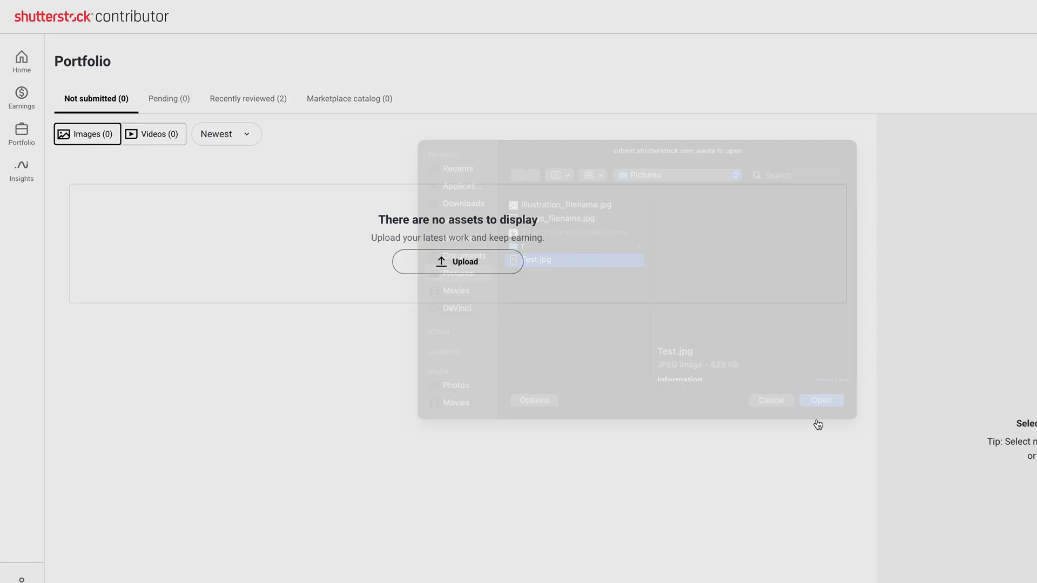
click(820, 399)
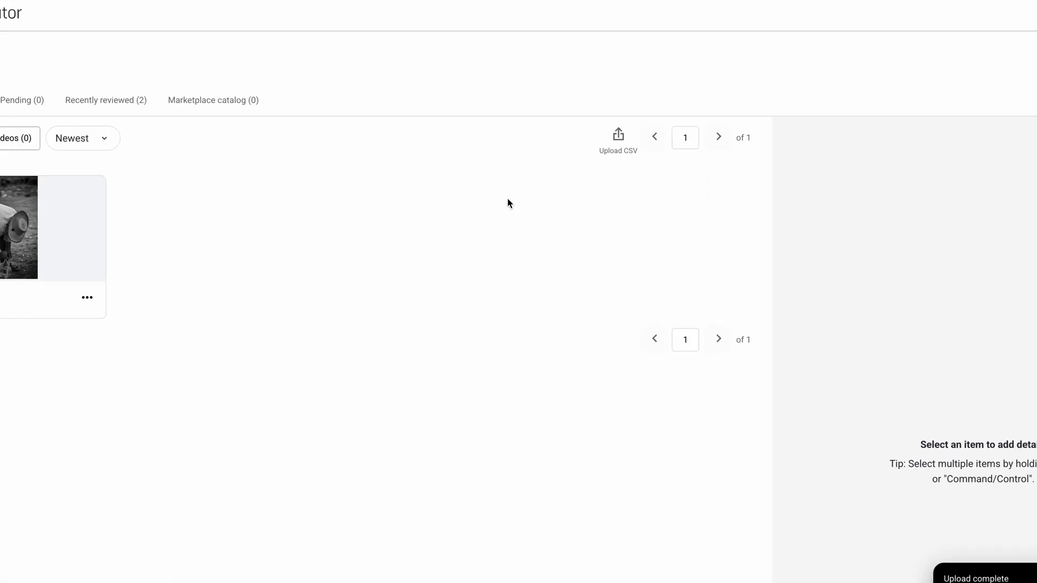
Download the example metadata CSV from the Upload CSV panel and save it into Pictures.
click(617, 133)
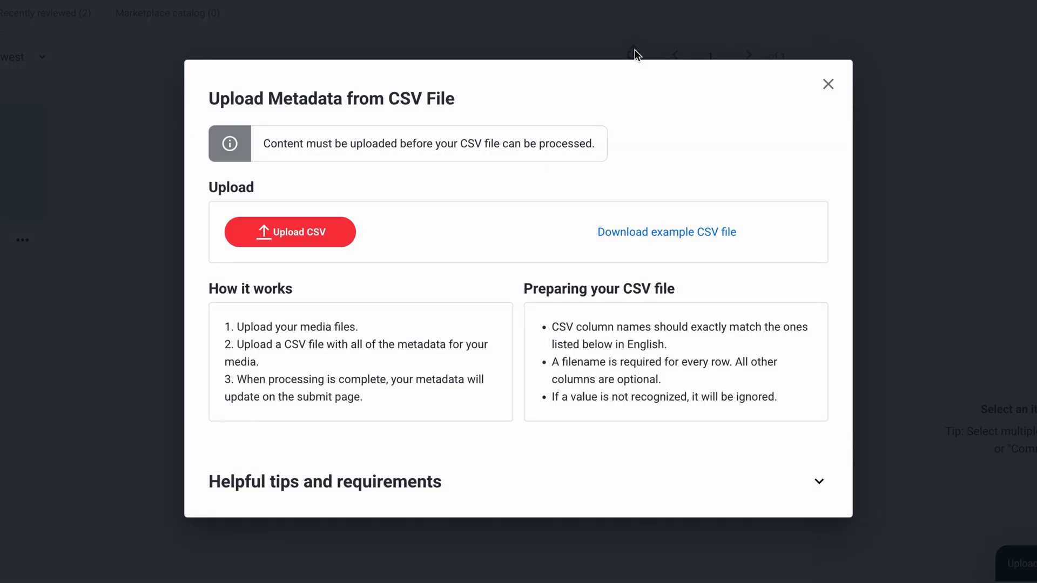
click(666, 231)
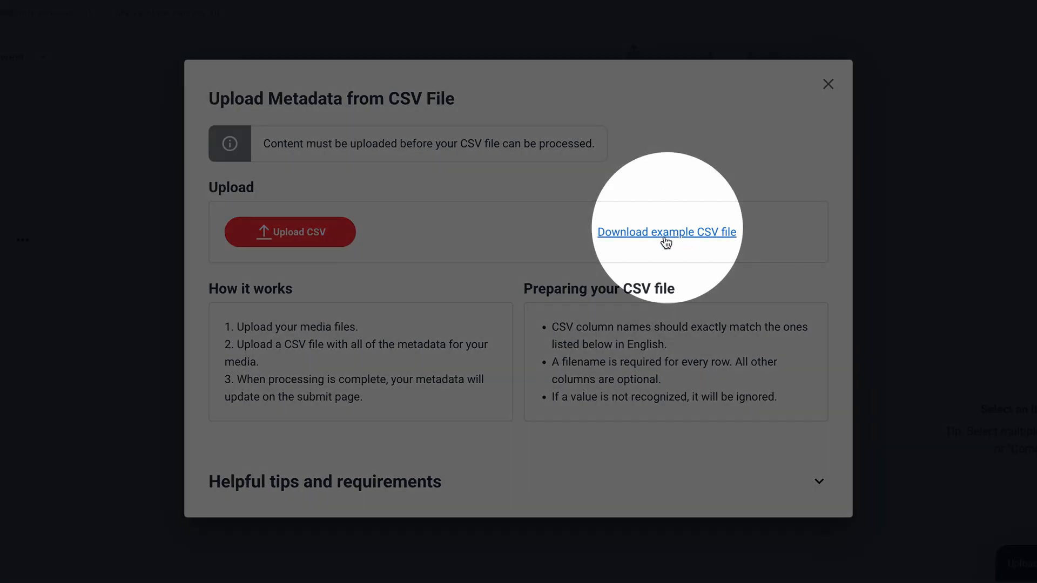
click(667, 232)
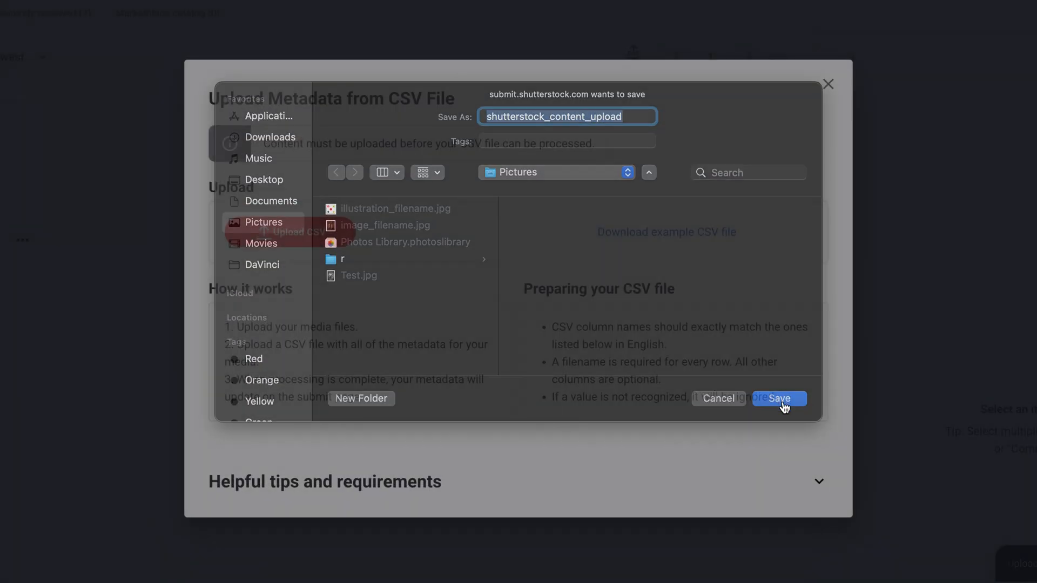
click(779, 398)
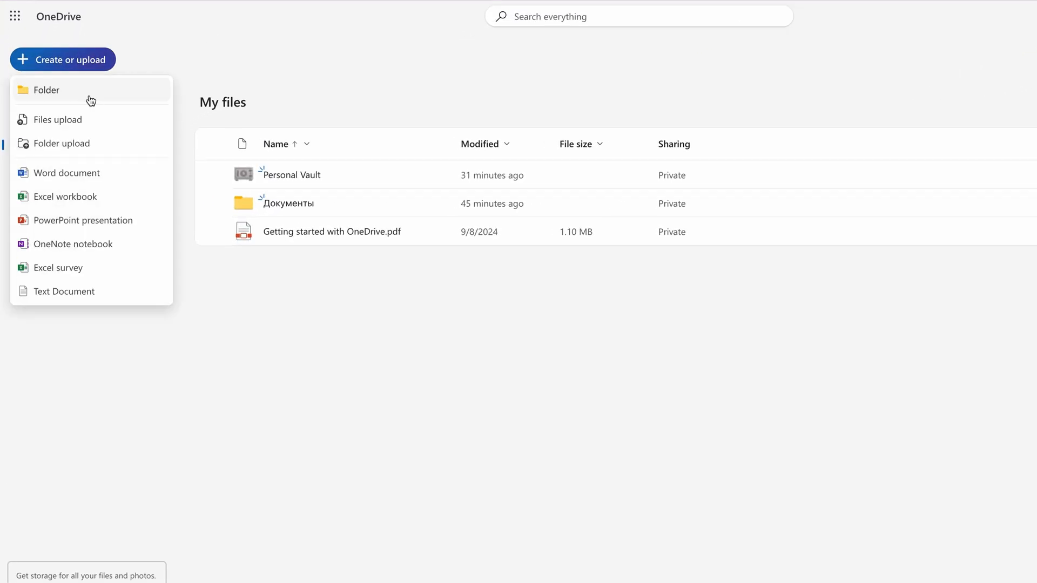
Upload shutterstock.csv from the computer into OneDrive My files.
click(57, 120)
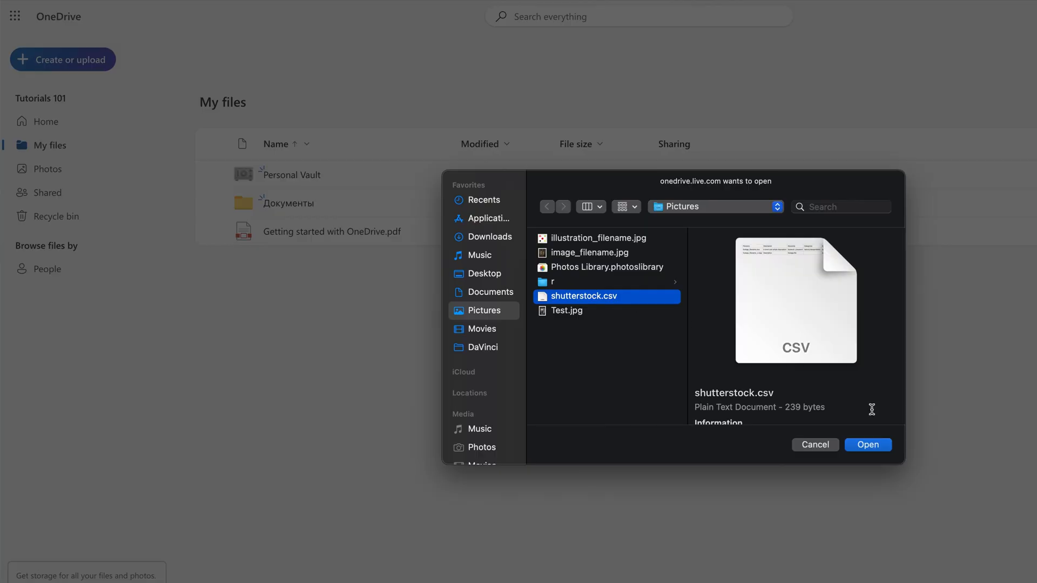
click(868, 444)
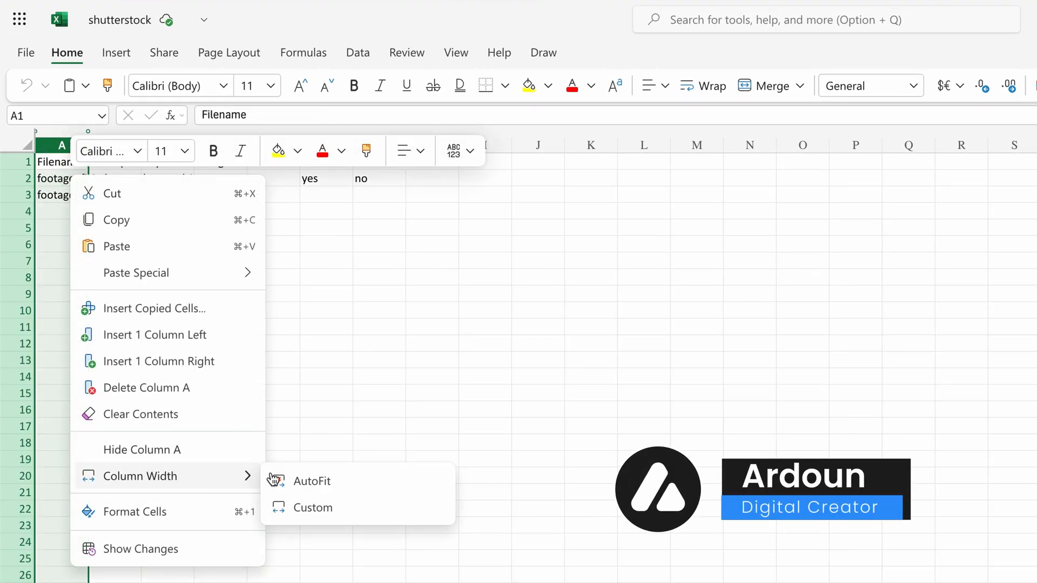
AutoFit the column widths A–G so Filename, Description, Keywords, Categories and the other headers read fully.
click(312, 481)
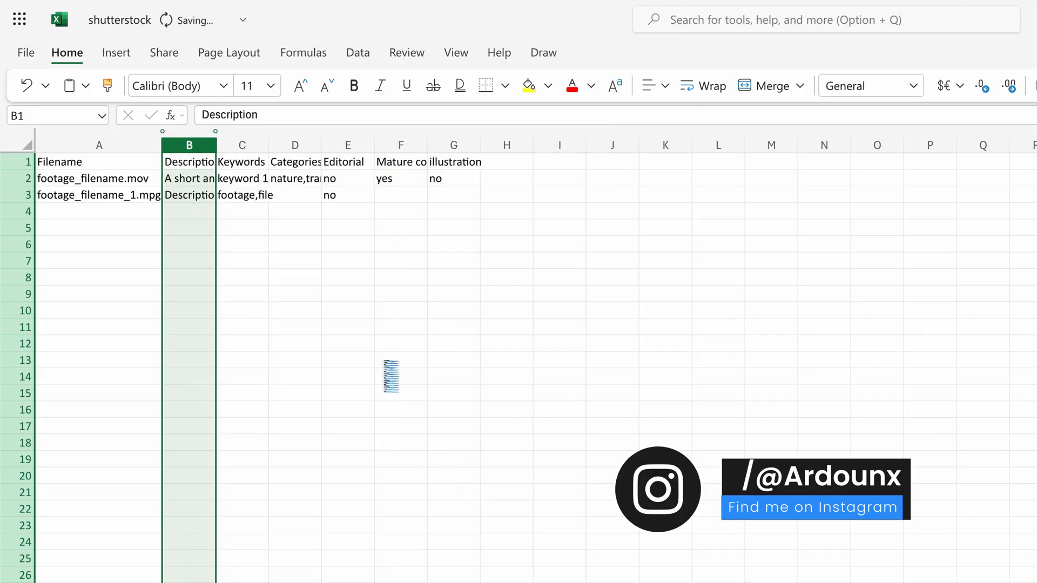
right_click(346, 161)
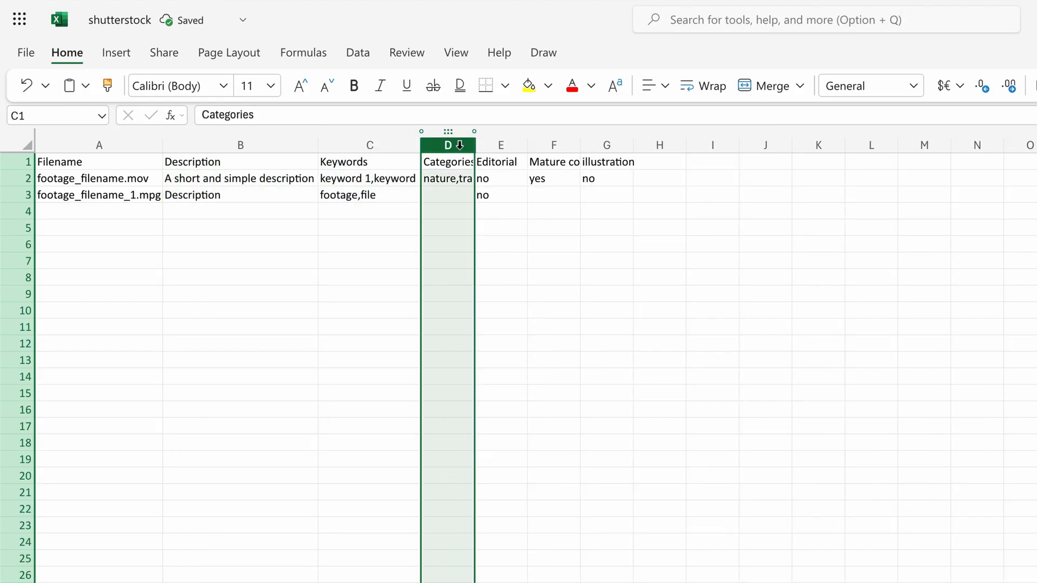
right_click(447, 145)
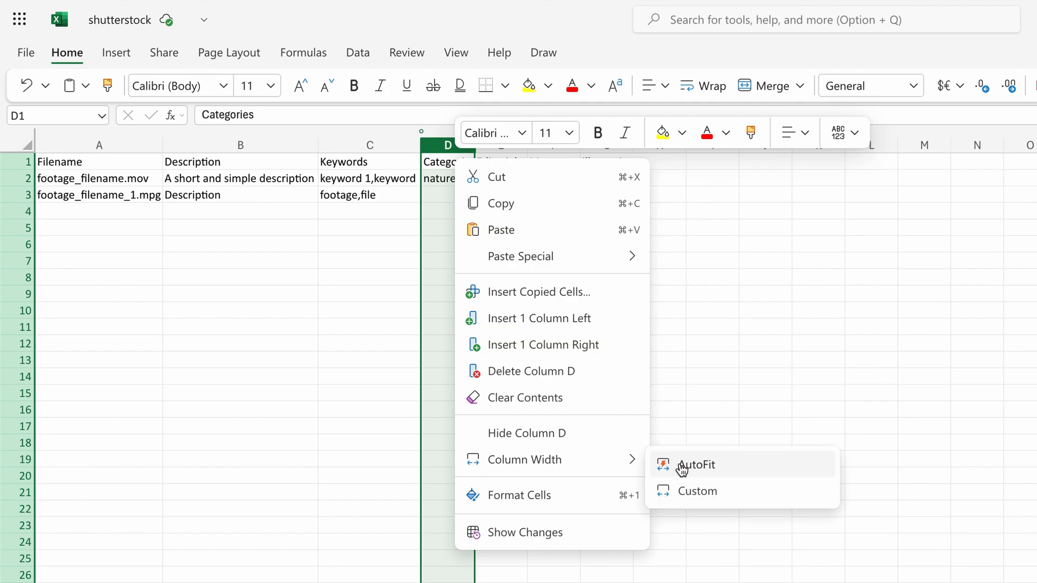
click(695, 464)
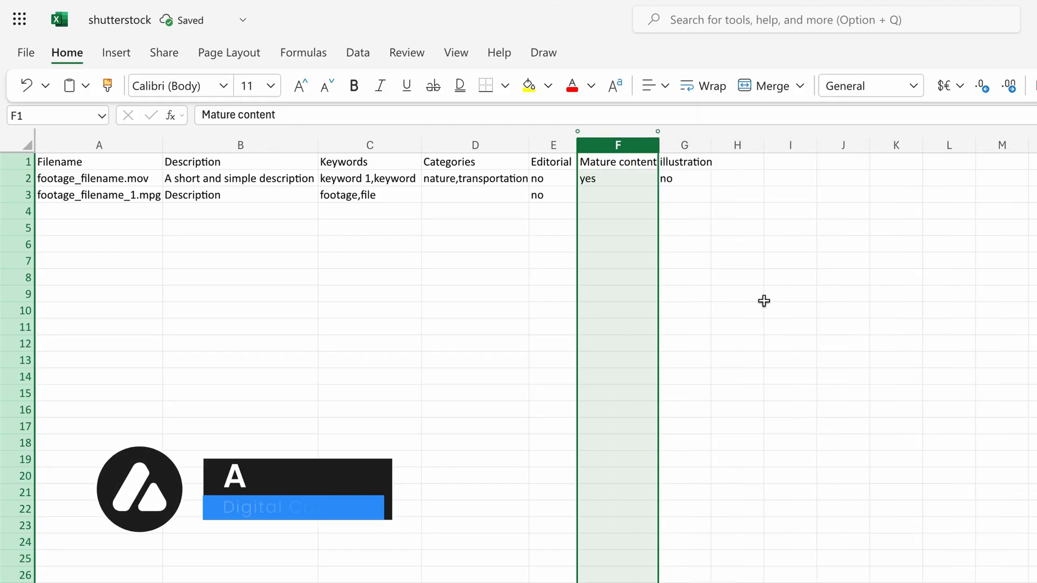
right_click(684, 145)
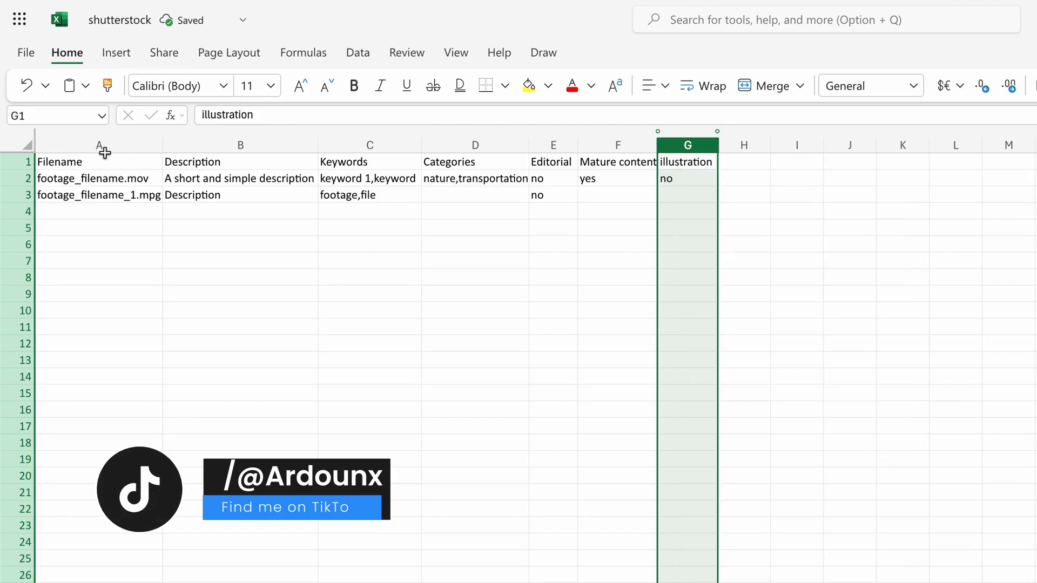
click(99, 162)
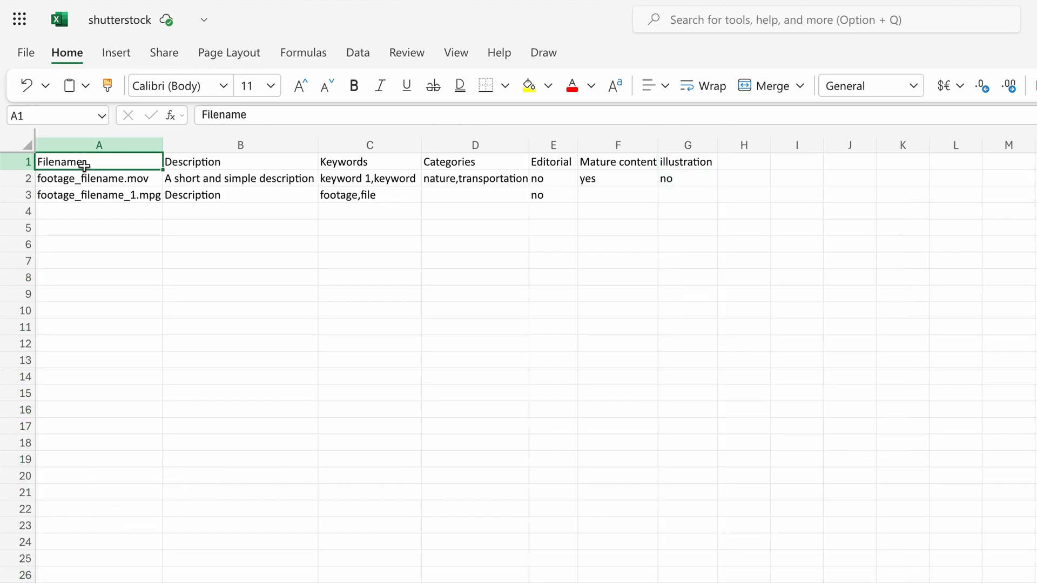
Put illustration_filename.jpg in the first row and fill its placeholder keywords 'up to 50,'.
click(98, 178)
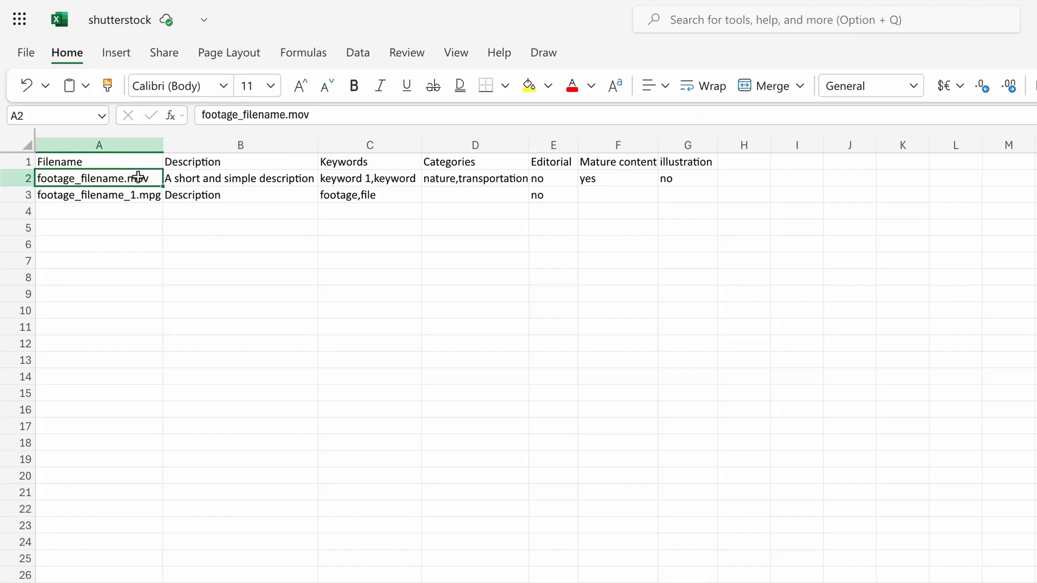
mouse_move(136, 177)
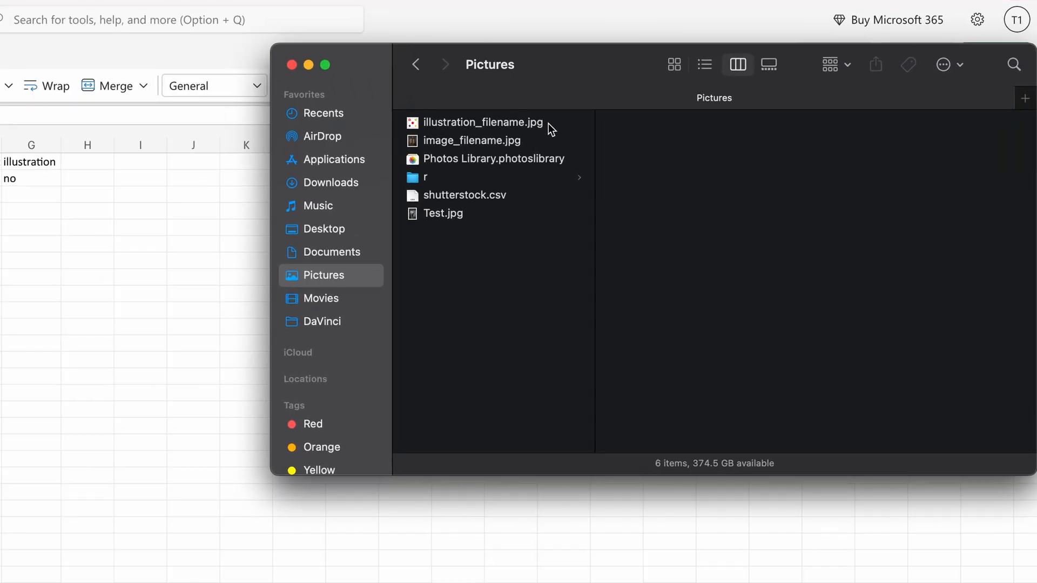
click(482, 122)
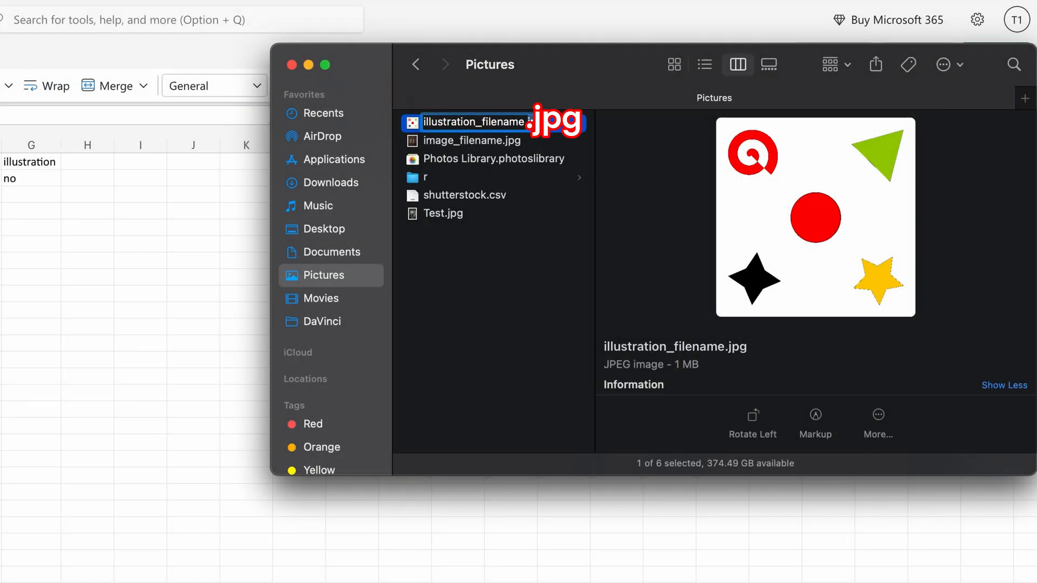
text(mp4)
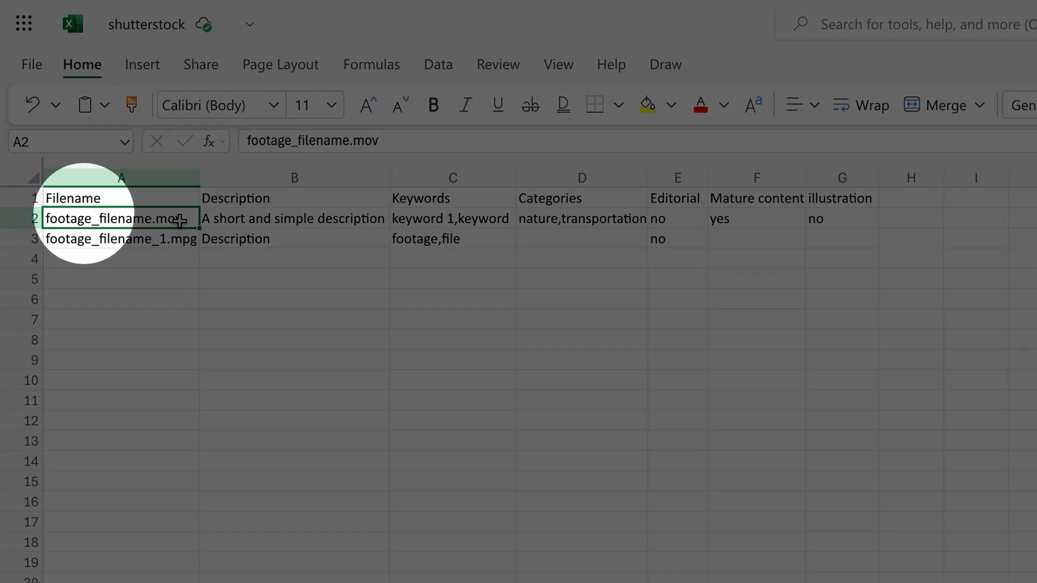
text(illustration_filename.jpg)
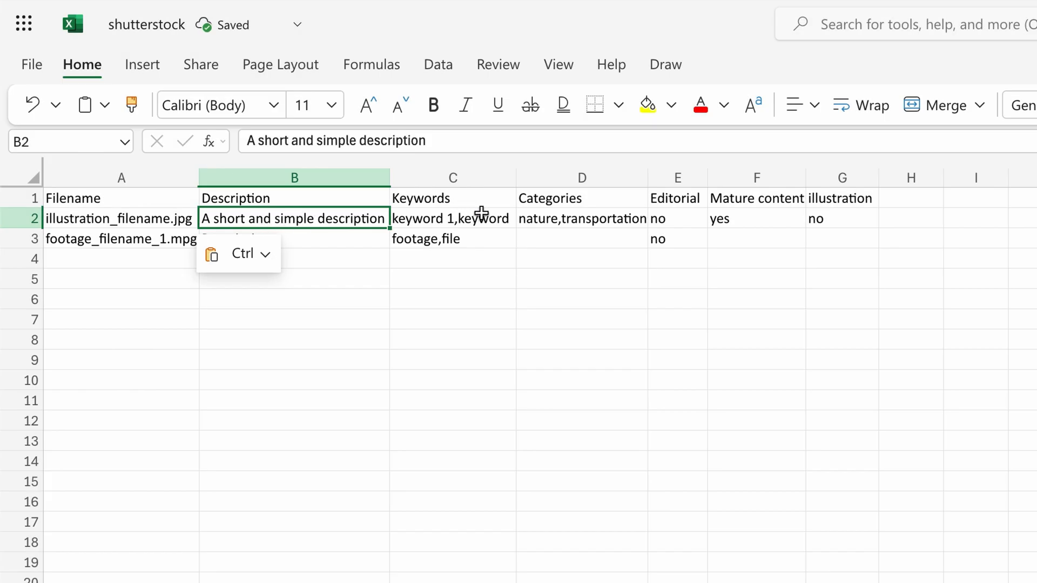
text(up)
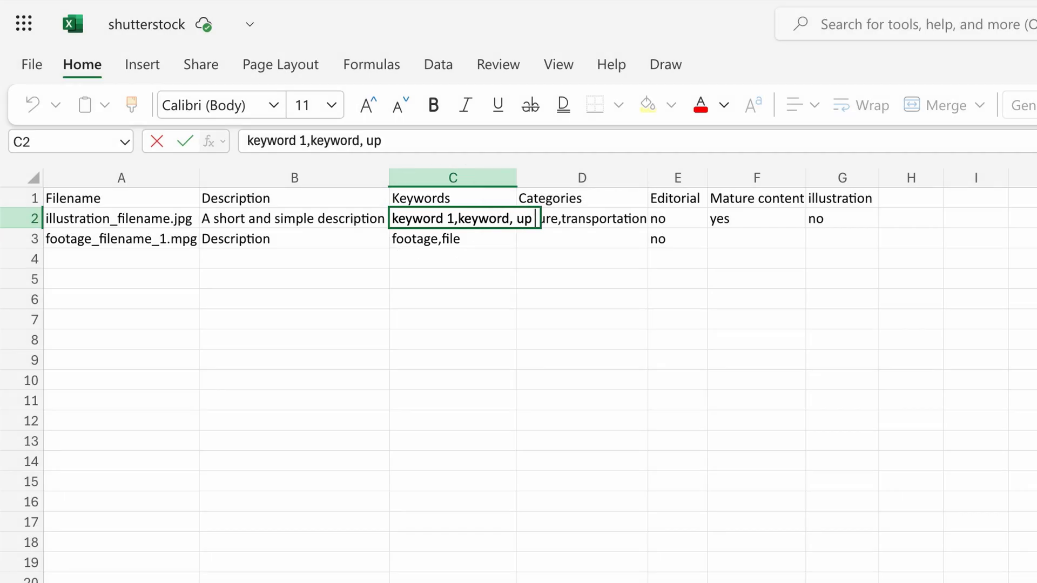
text(to 50,)
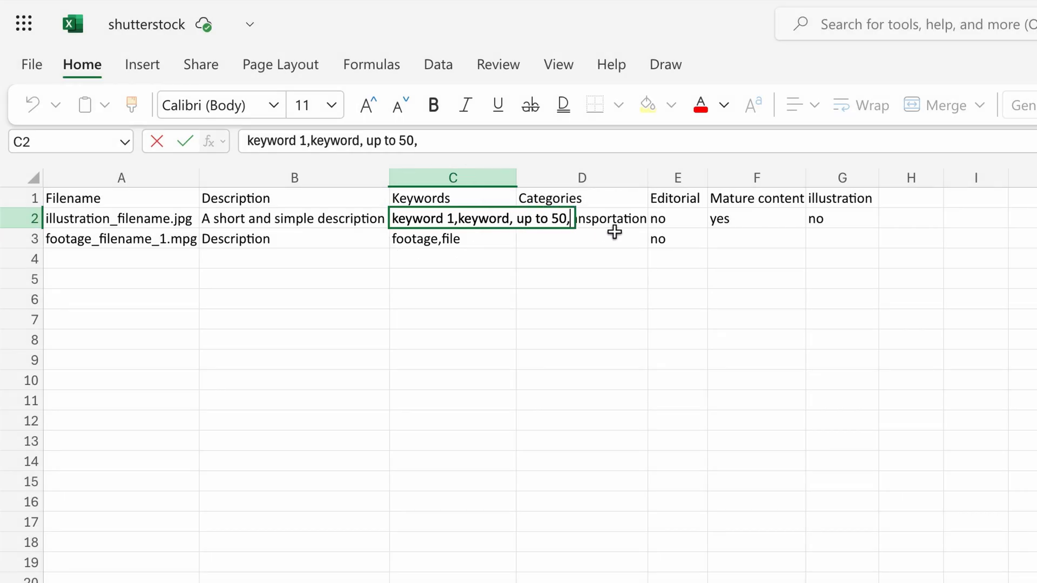
Set the first row's categories to abstract,arts, mature content no and illustration yes.
click(626, 218)
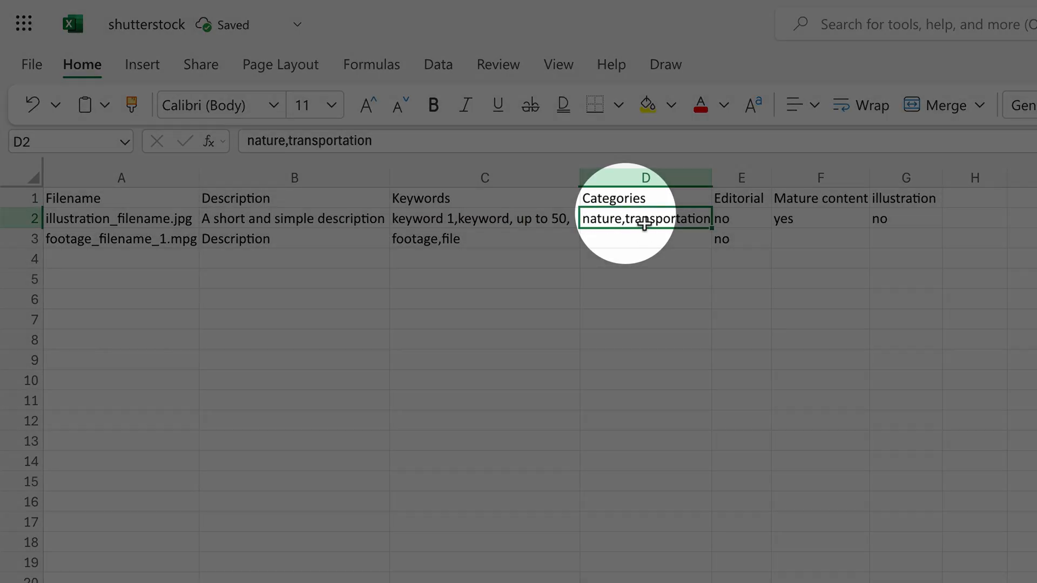
text(abstrac)
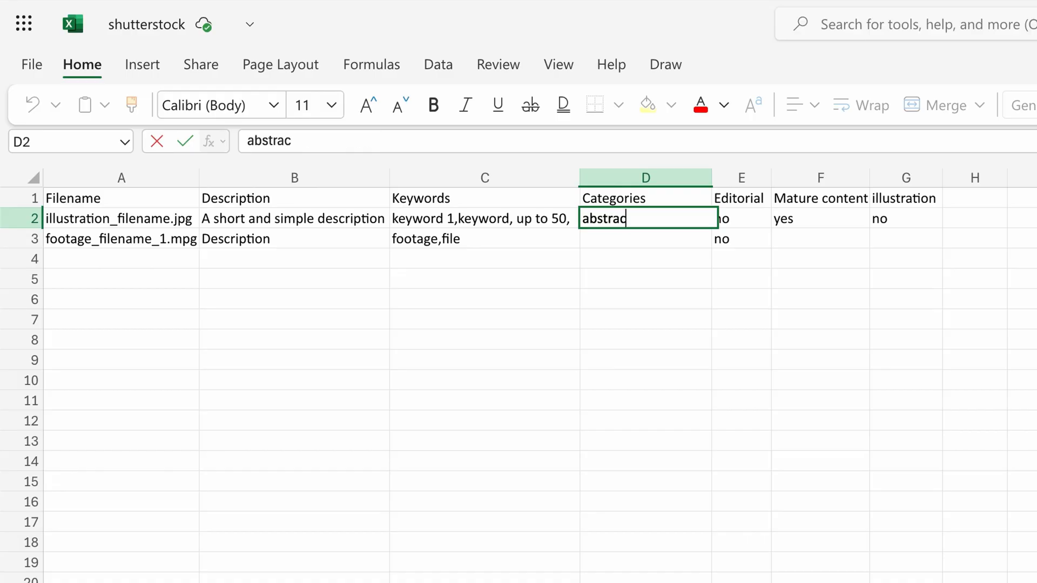
text(t,arts)
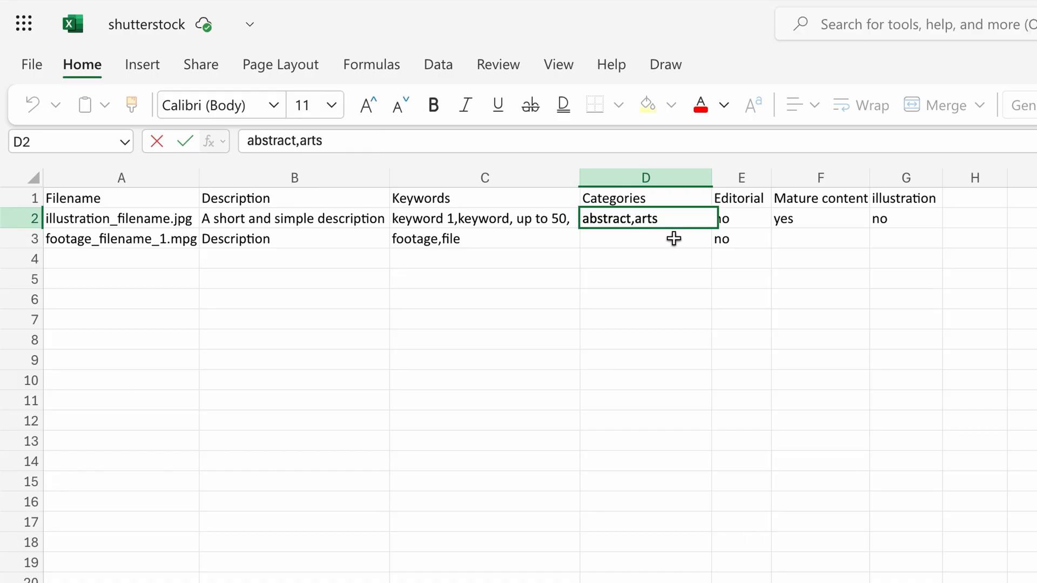
click(738, 218)
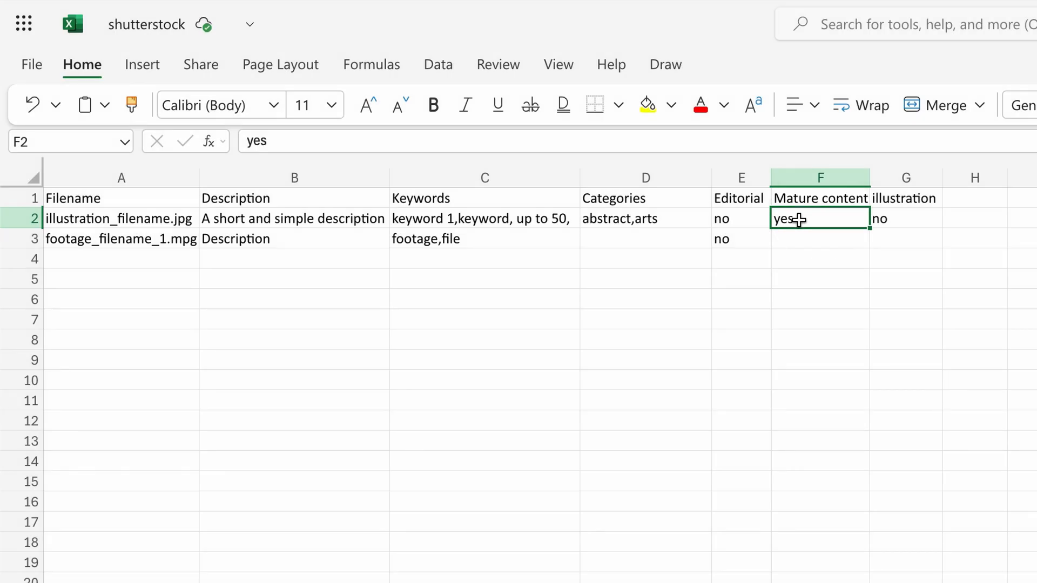
text(no)
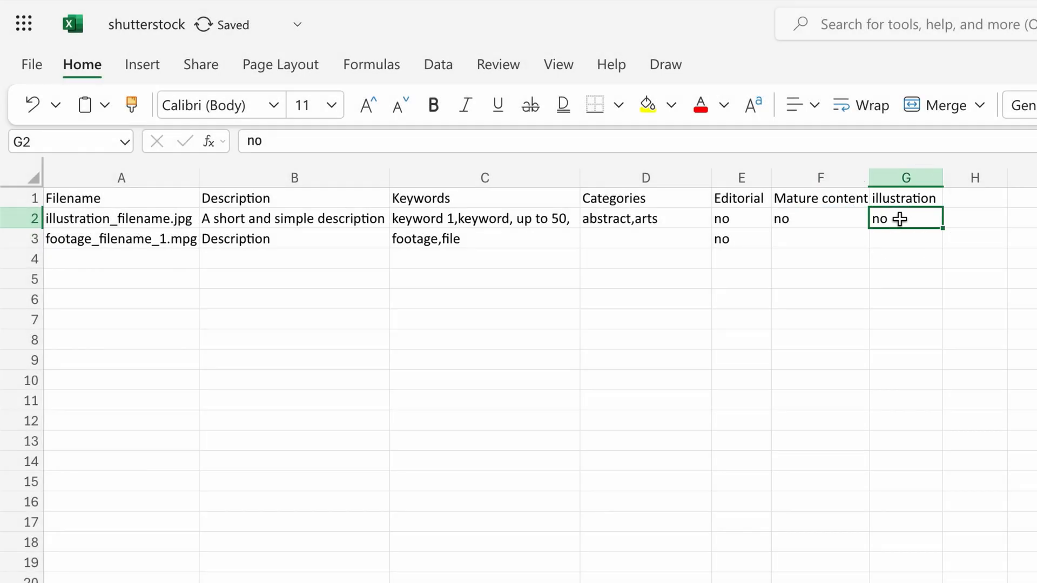
text(yes)
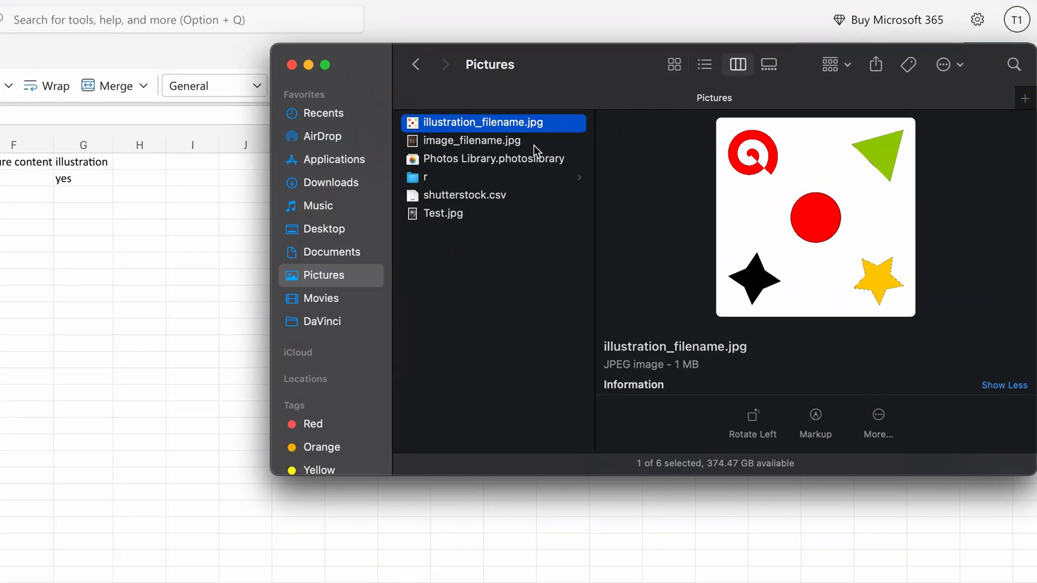
Start row 3 with image_filename.jpg, description 'second image' and keywords vintage,old,black white.
click(474, 141)
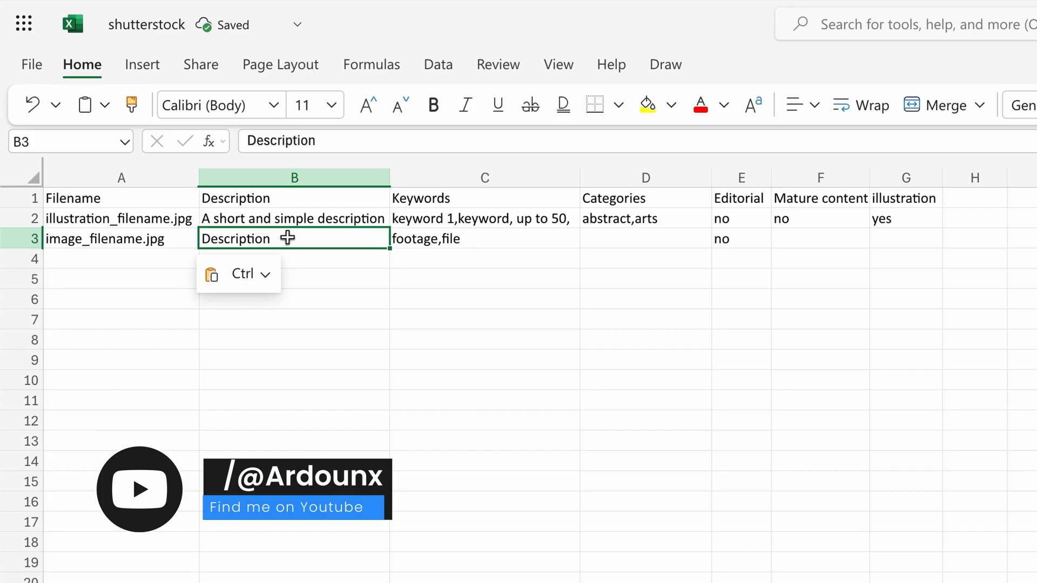
text(second image d)
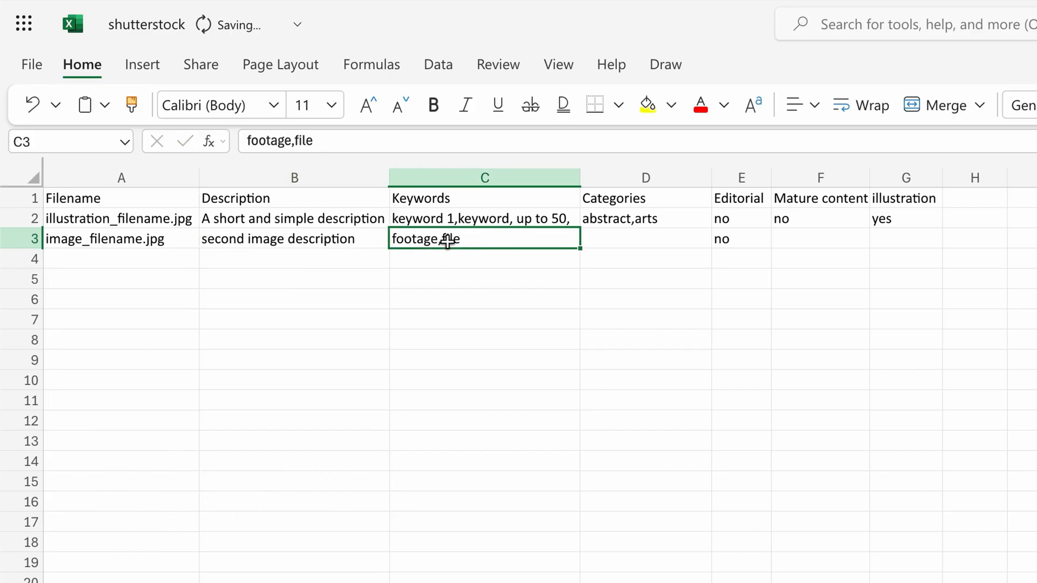
text(vintage,old,b)
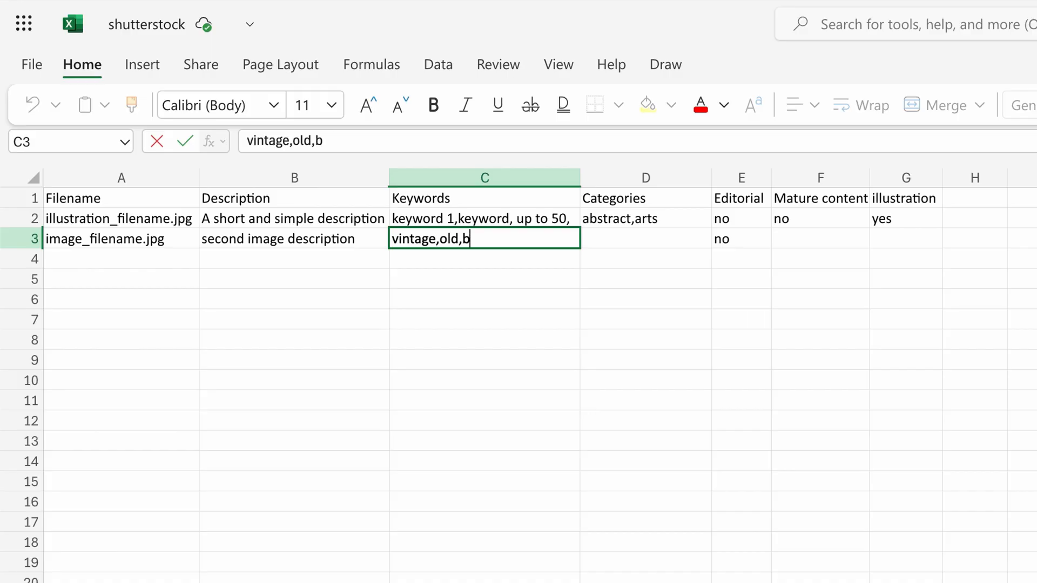
text(lack white,)
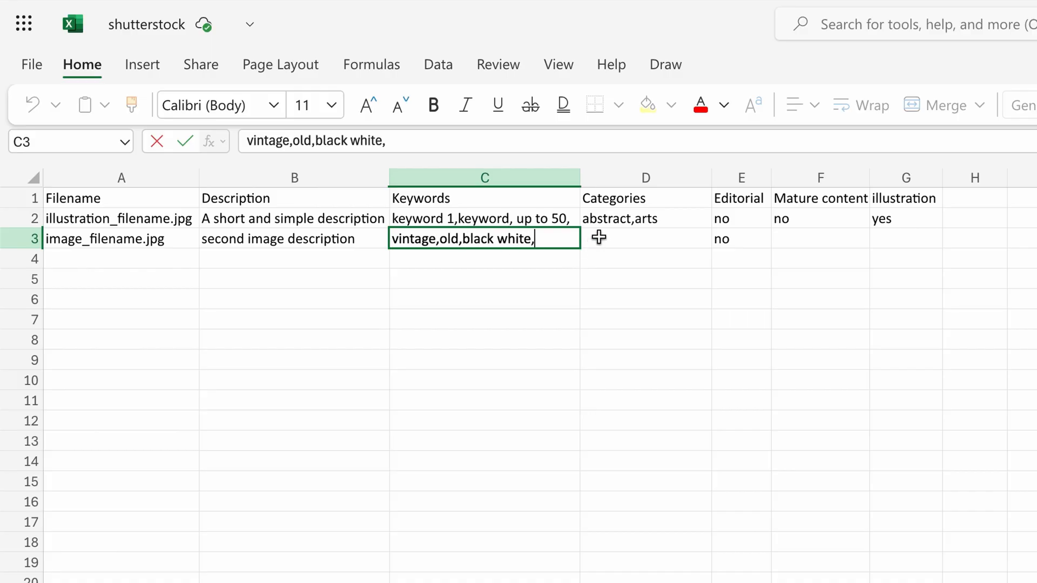
Enter 'vintage,' as the second image's category.
click(644, 239)
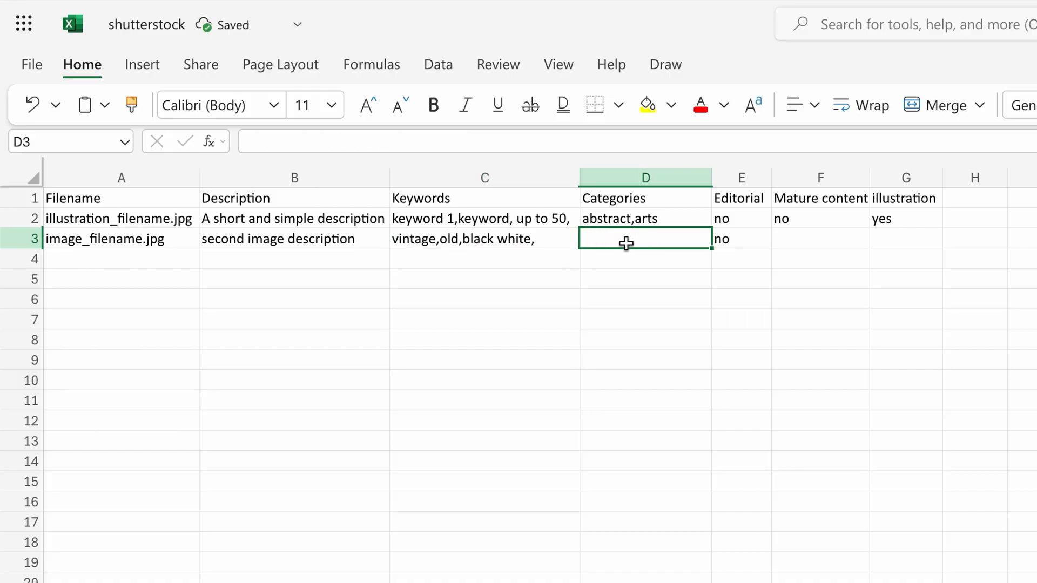
text(vintage)
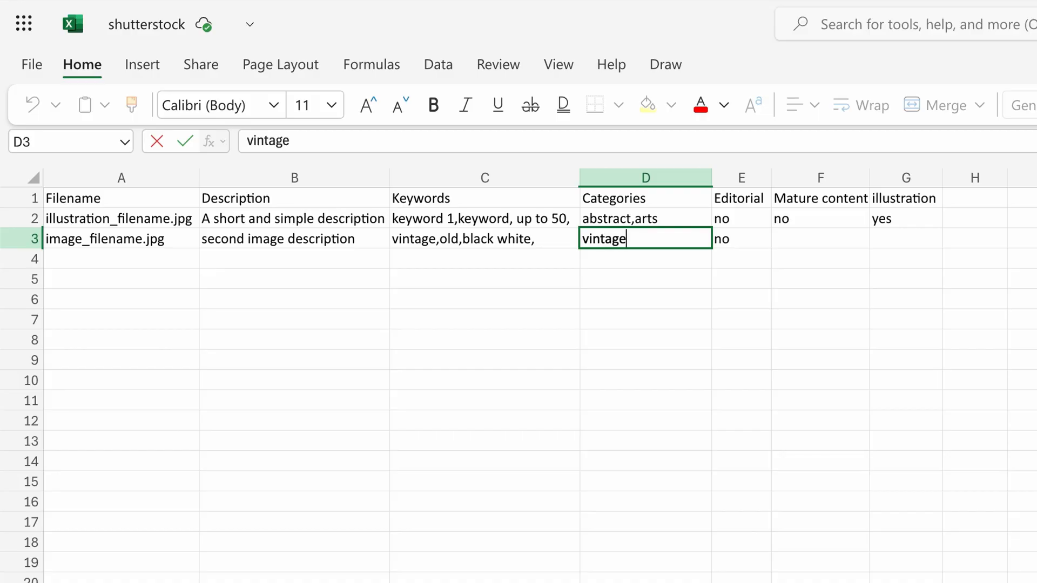
text(,)
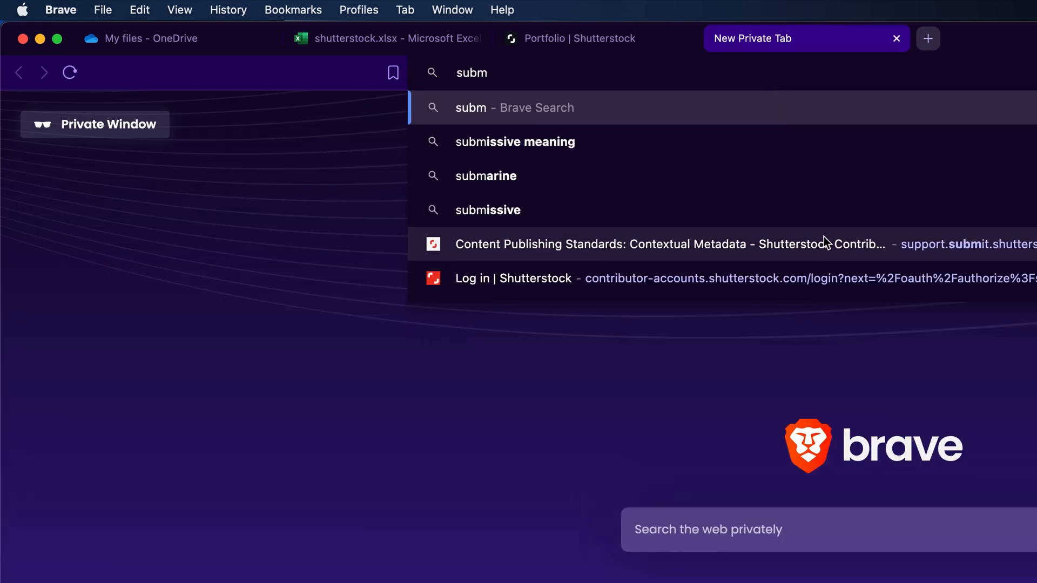
Bring up the Category Definitions table in Shutterstock's contextual metadata standards article.
click(670, 244)
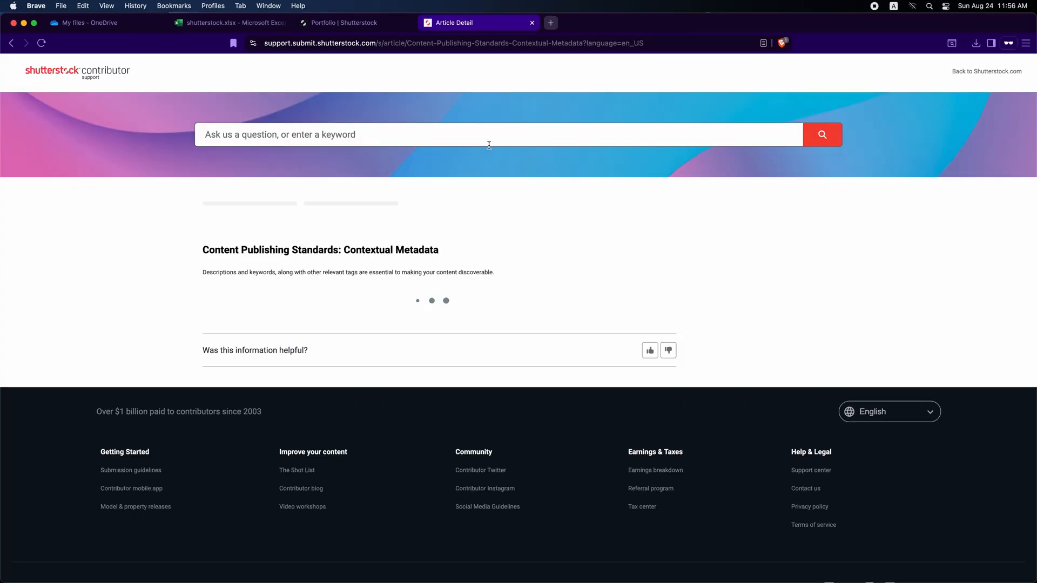
scroll(down, 3)
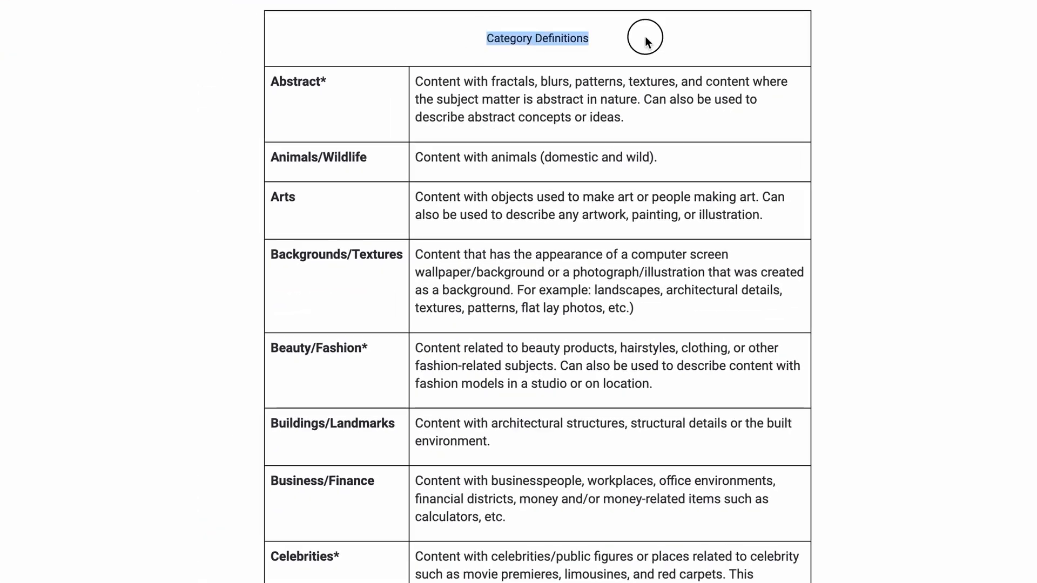
scroll(down, 3)
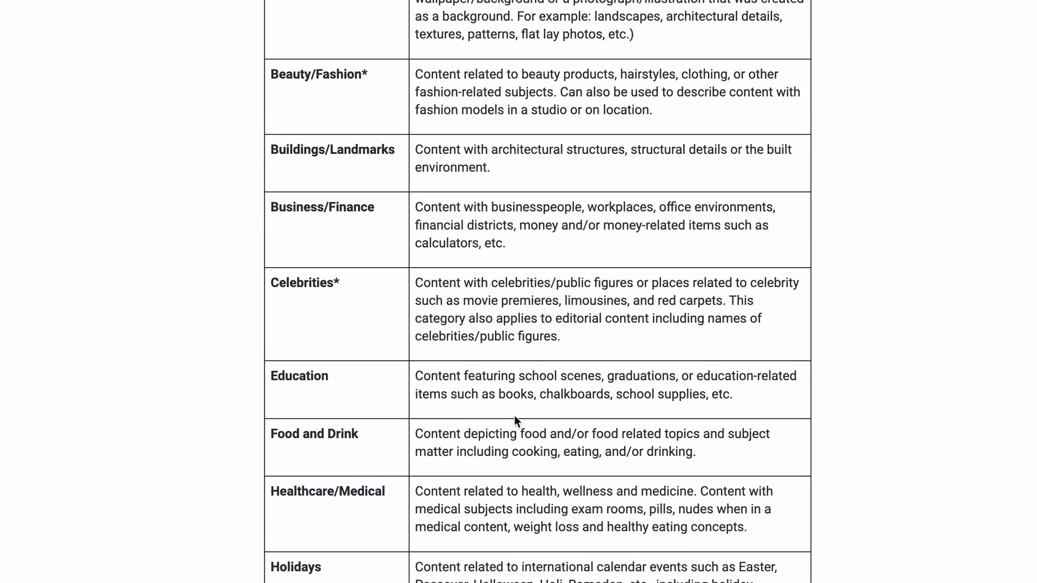
scroll(down, 3)
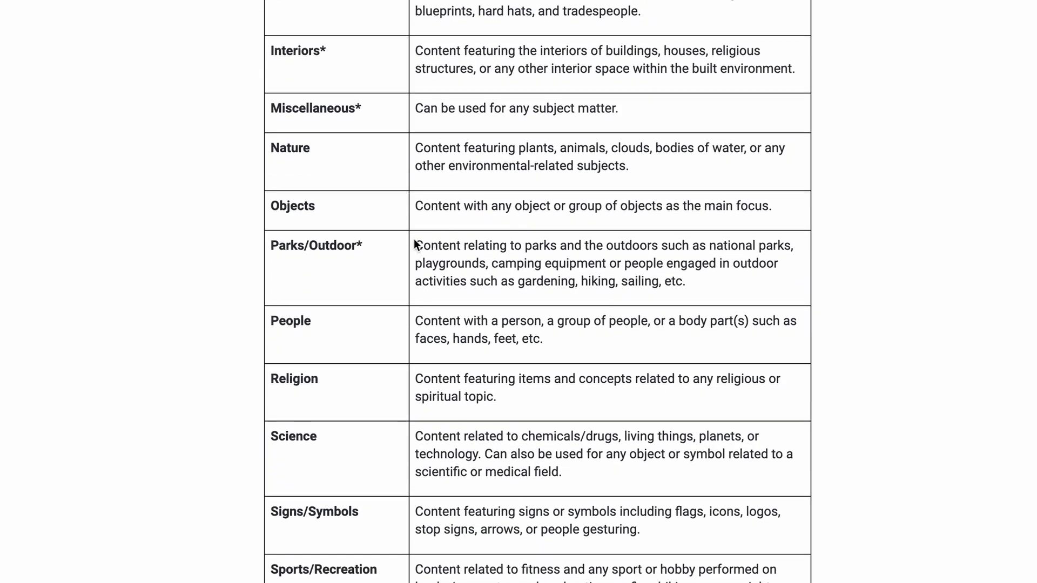
Select the Miscellaneous category name in the definitions table to copy it.
double_click(429, 245)
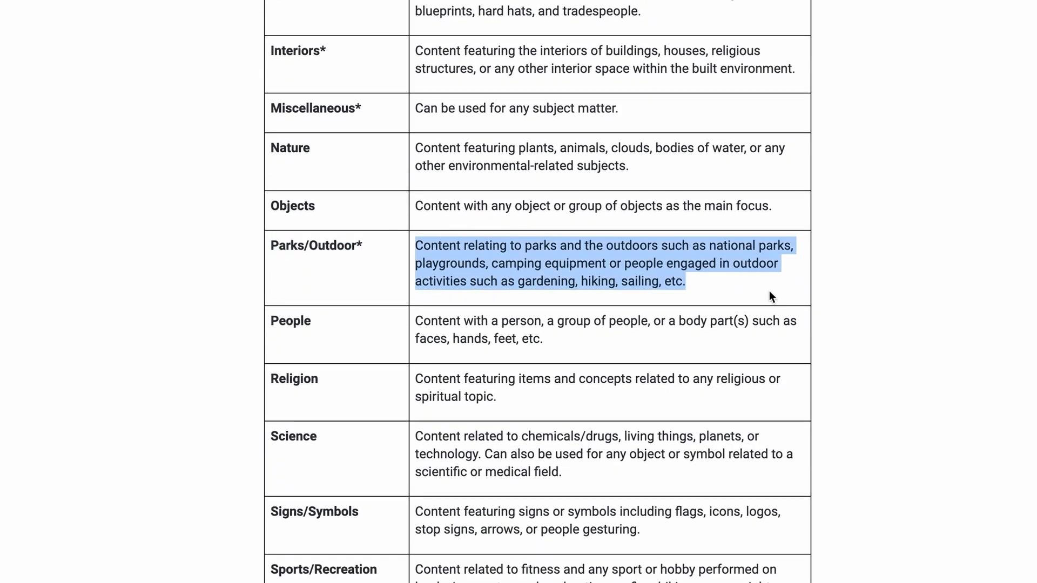
double_click(314, 108)
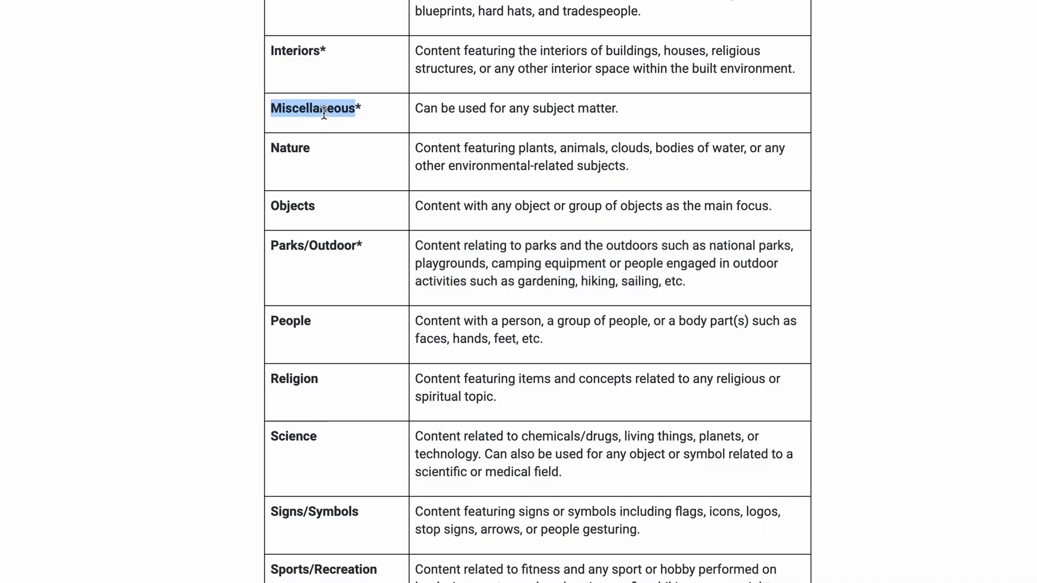
drag(324, 108, 727, 109)
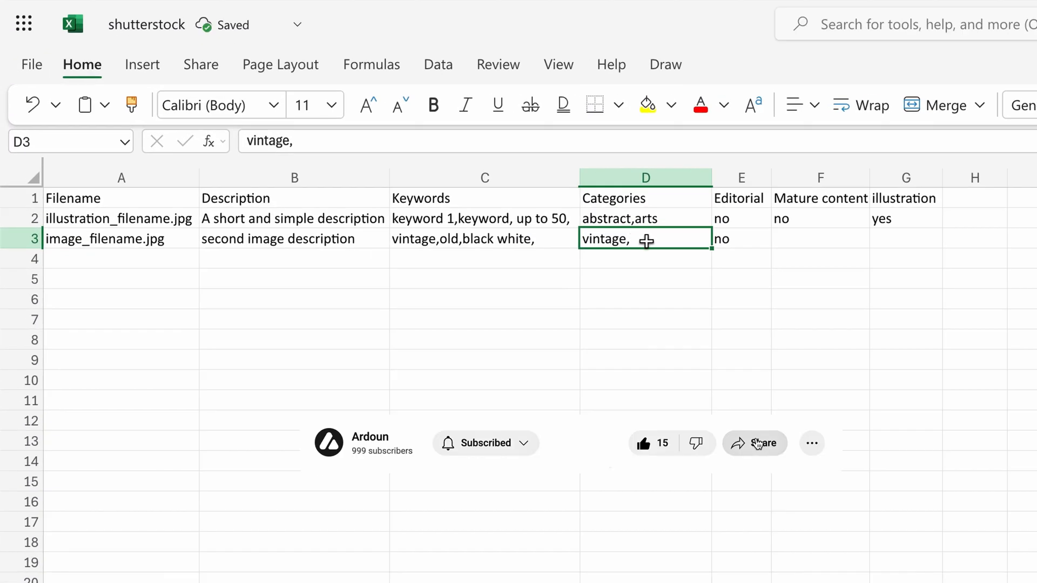
Complete row 3 with category Miscellaneous, editorial yes and mature content yes.
text(Miscellaneous)
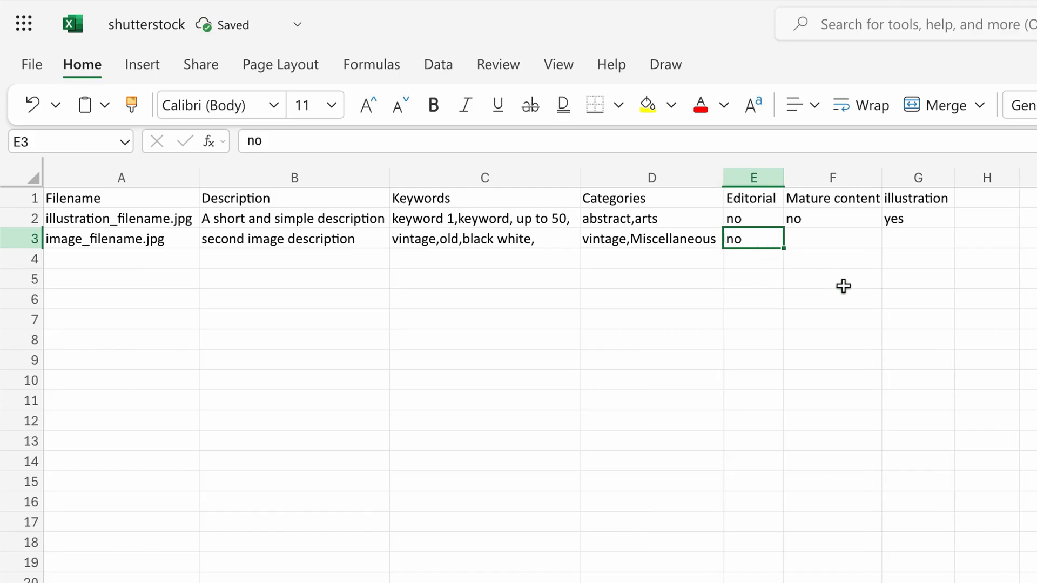
text(yes)
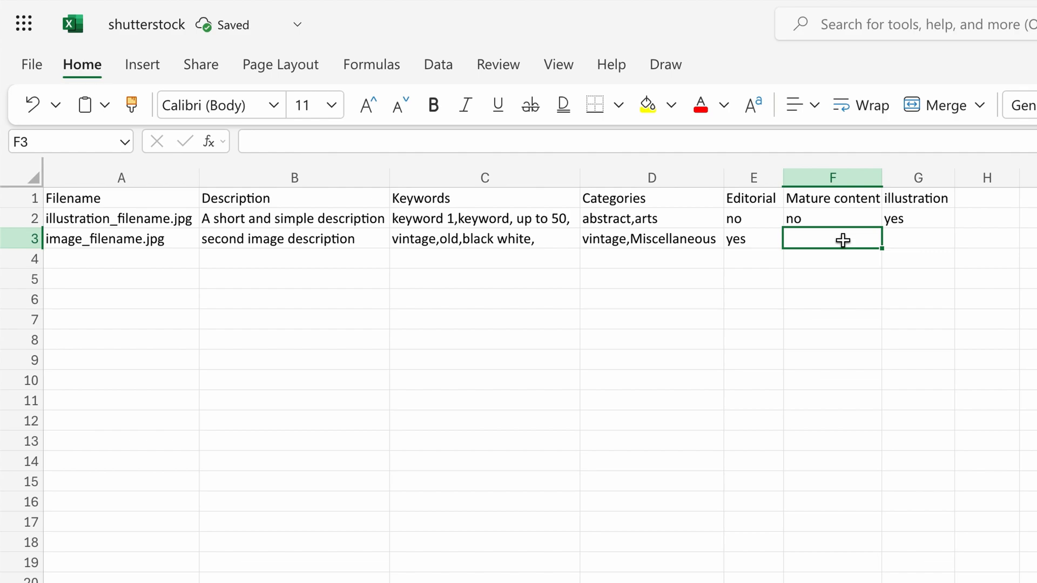
text(yes)
click(918, 239)
text(no)
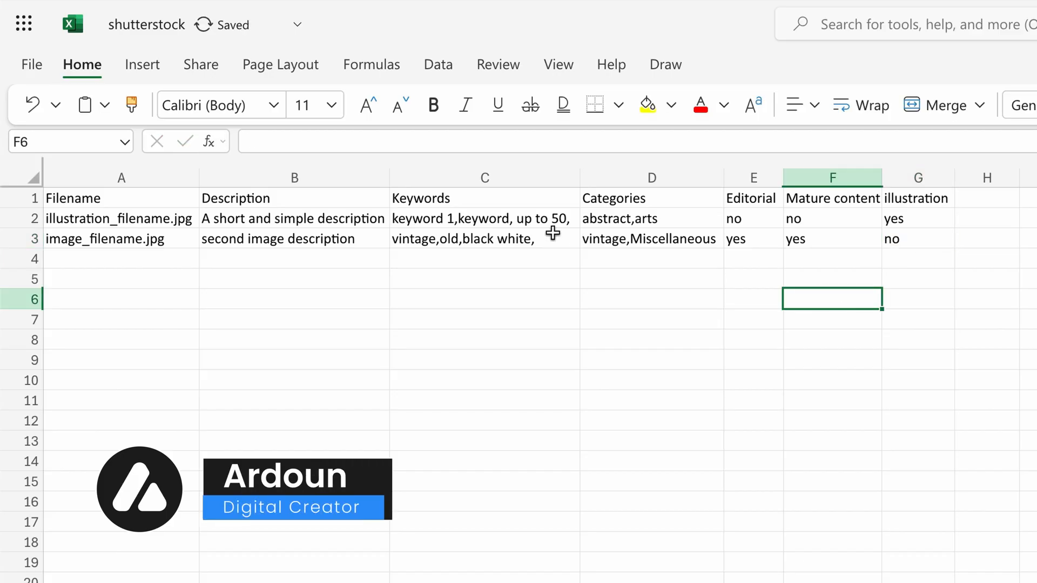
Paste the image row into the empty row 4, then delete the duplicate again.
click(22, 258)
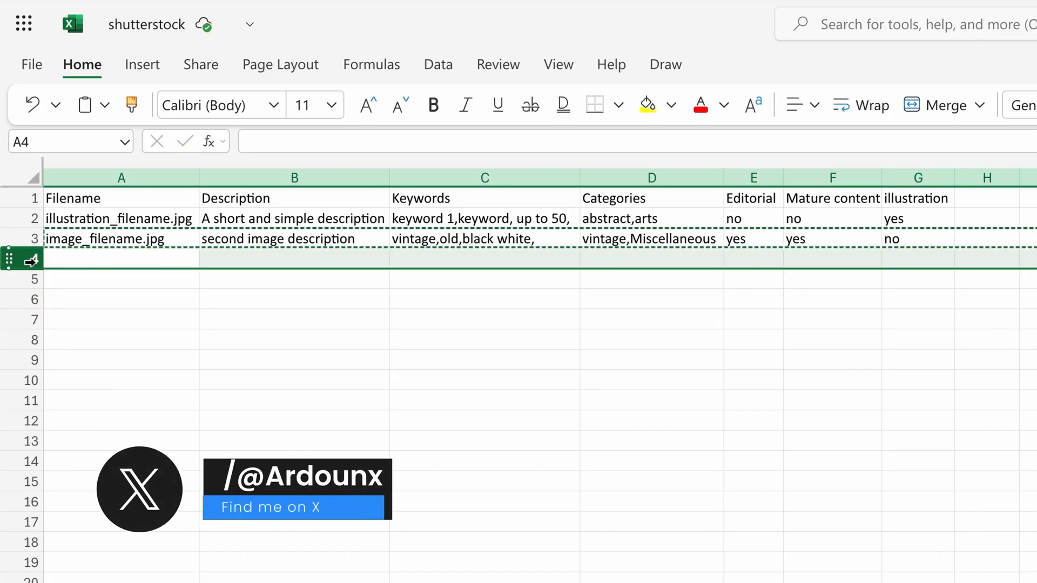
key(ctrl+v)
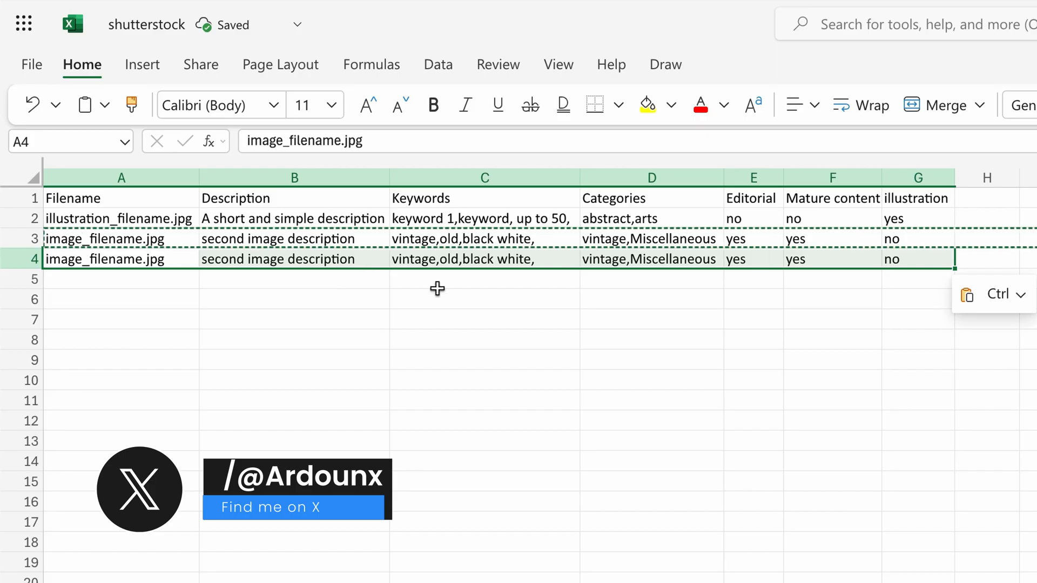
key(Delete)
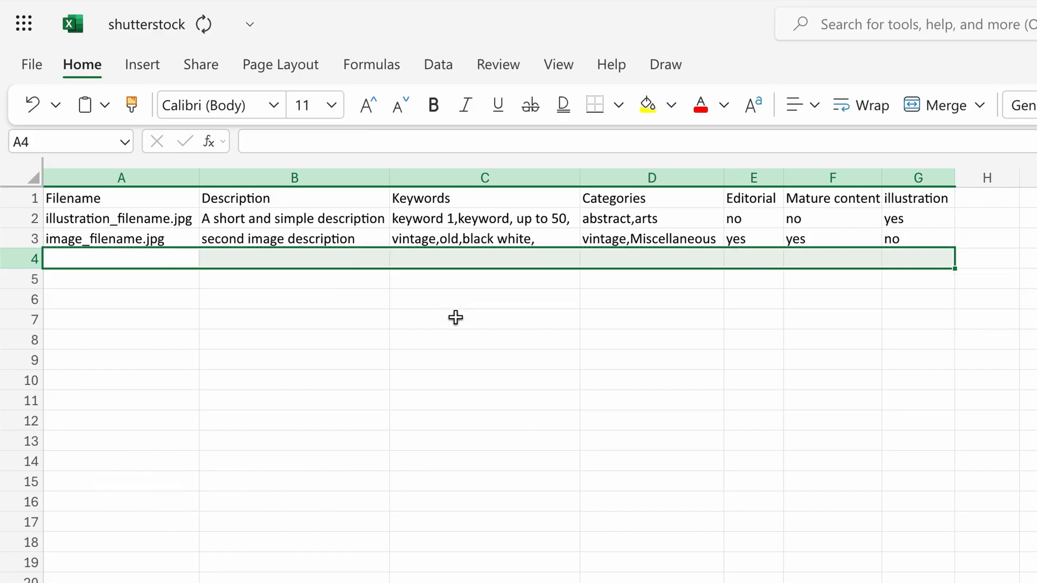
click(484, 318)
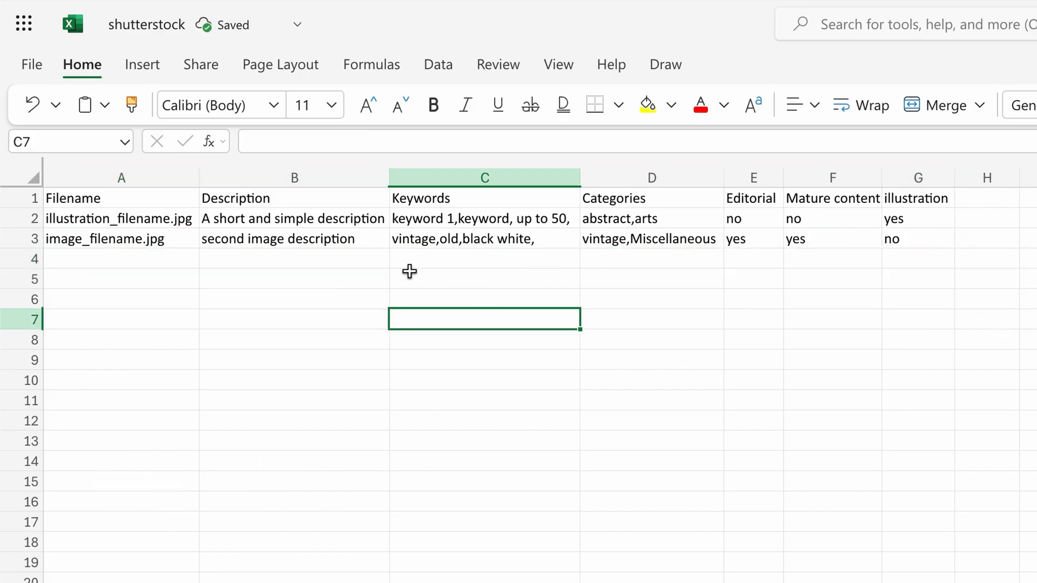
Export the sheet as CSV and save it to Pictures as 'shutterstock Metadata'.
click(31, 64)
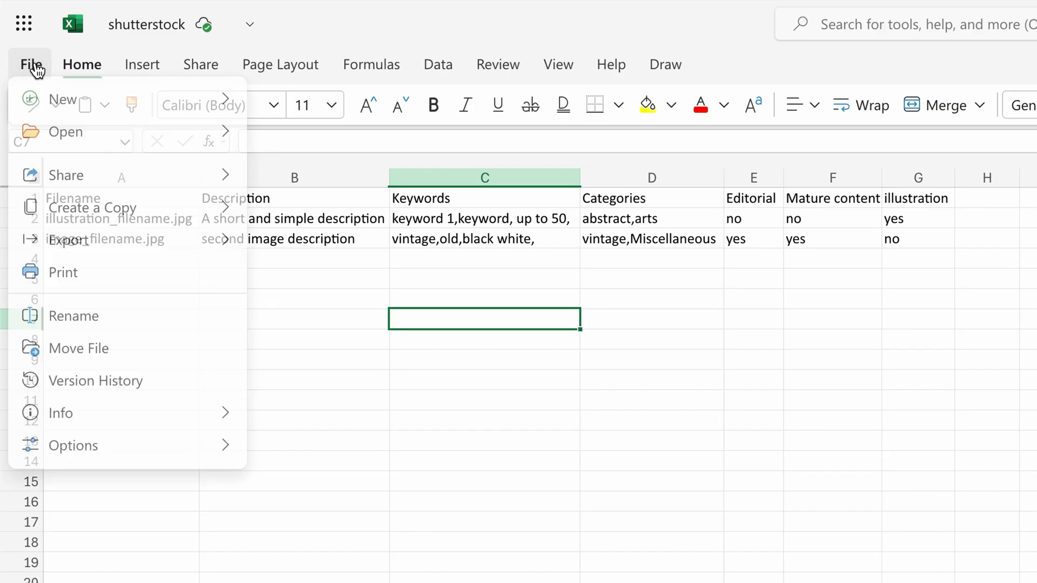
click(68, 243)
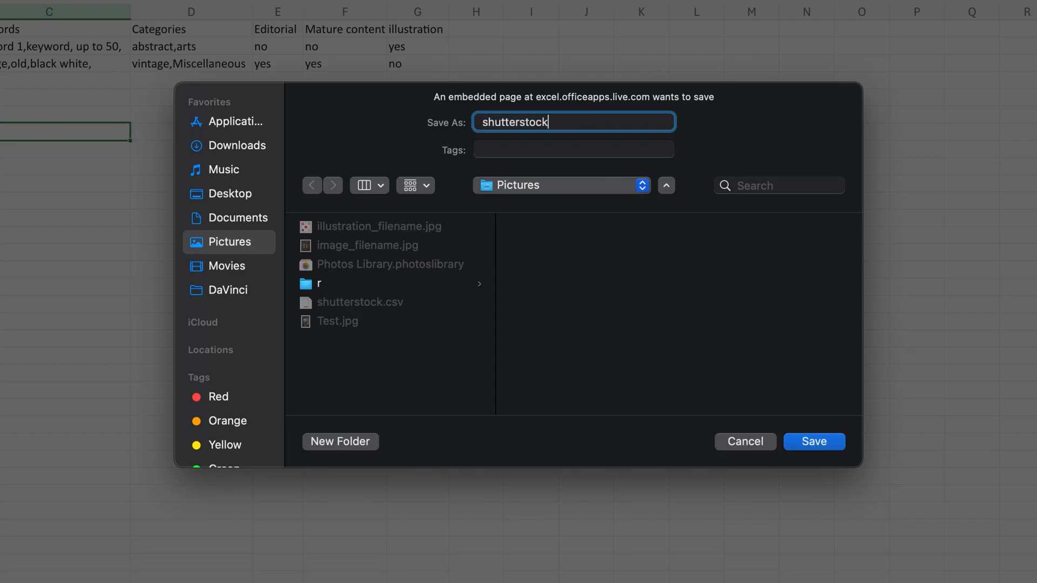
text(Metadata)
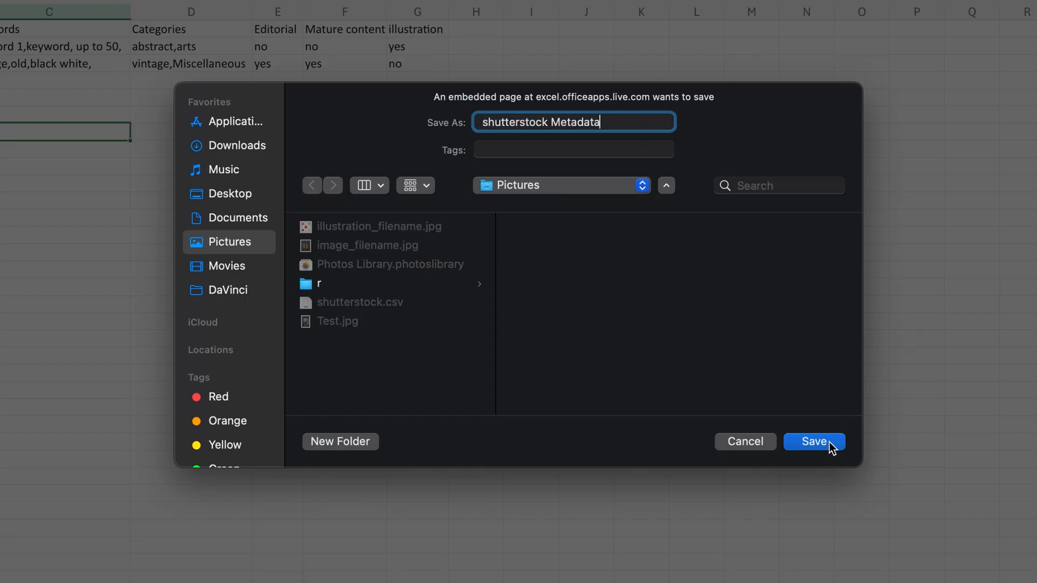
click(814, 442)
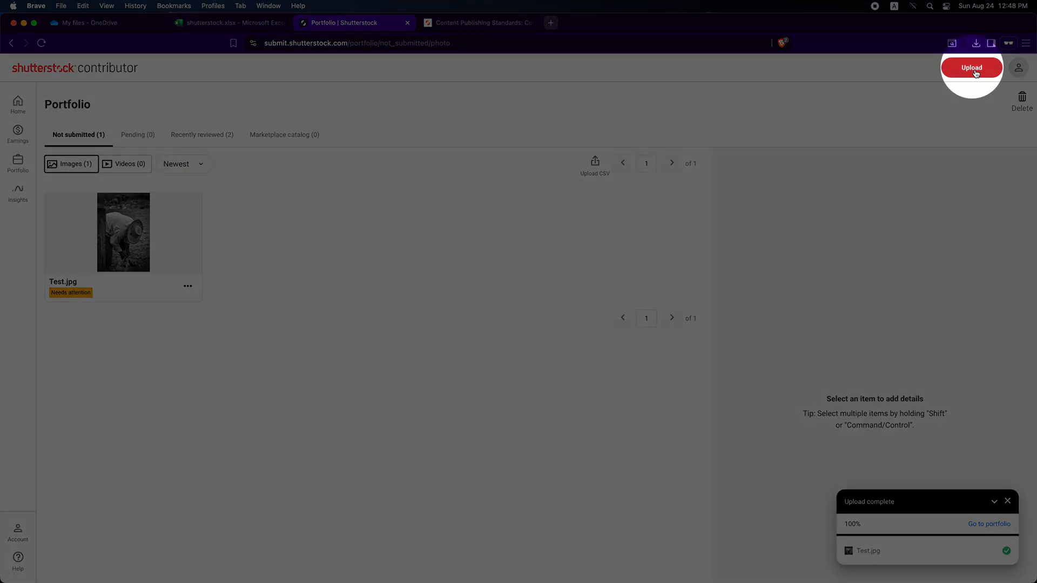
Upload image_filename.jpg and illustration_filename.jpg into the unsubmitted portfolio beside Test.jpg.
click(971, 67)
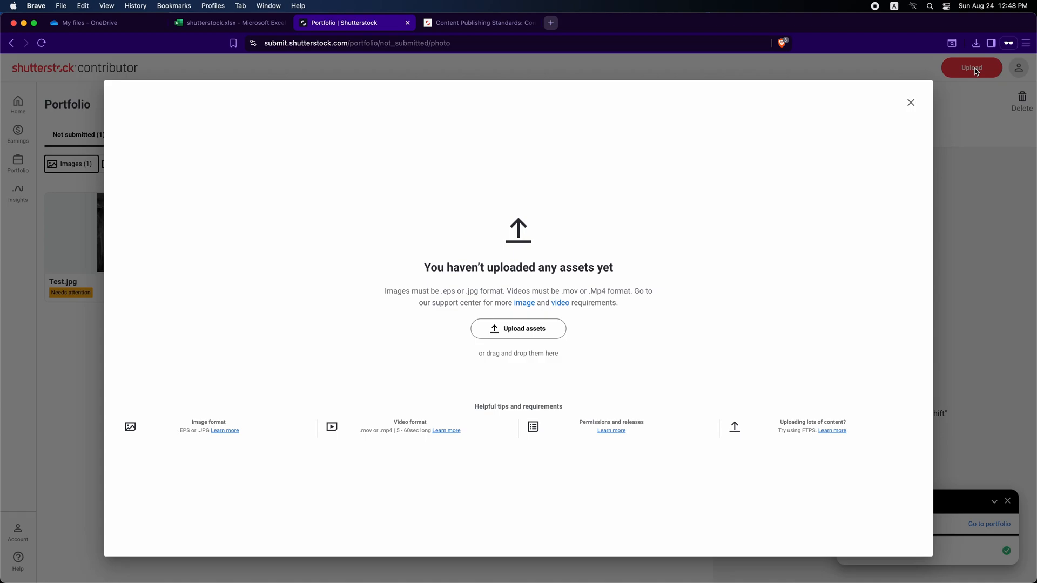
click(518, 328)
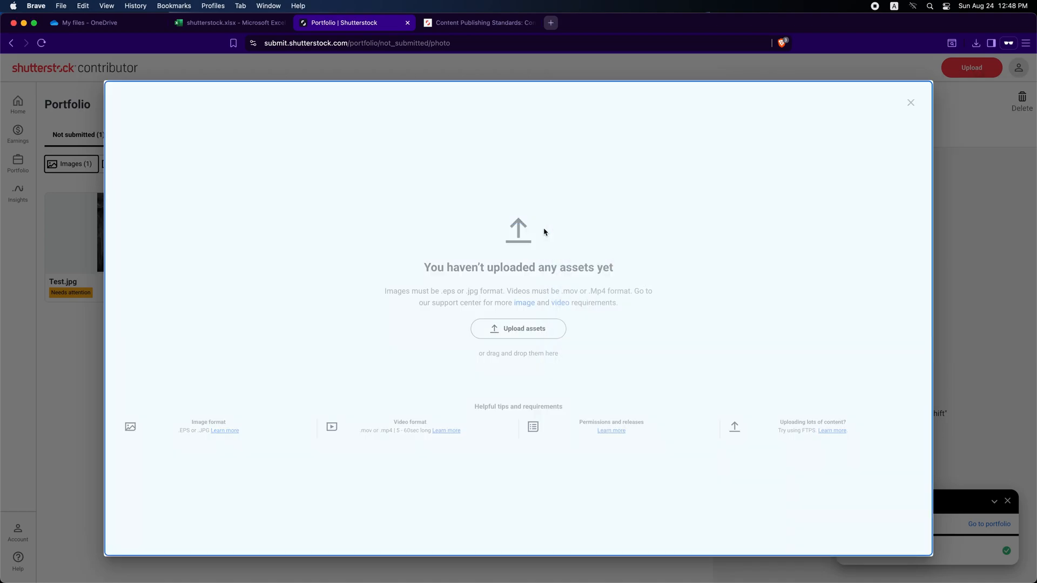
click(910, 102)
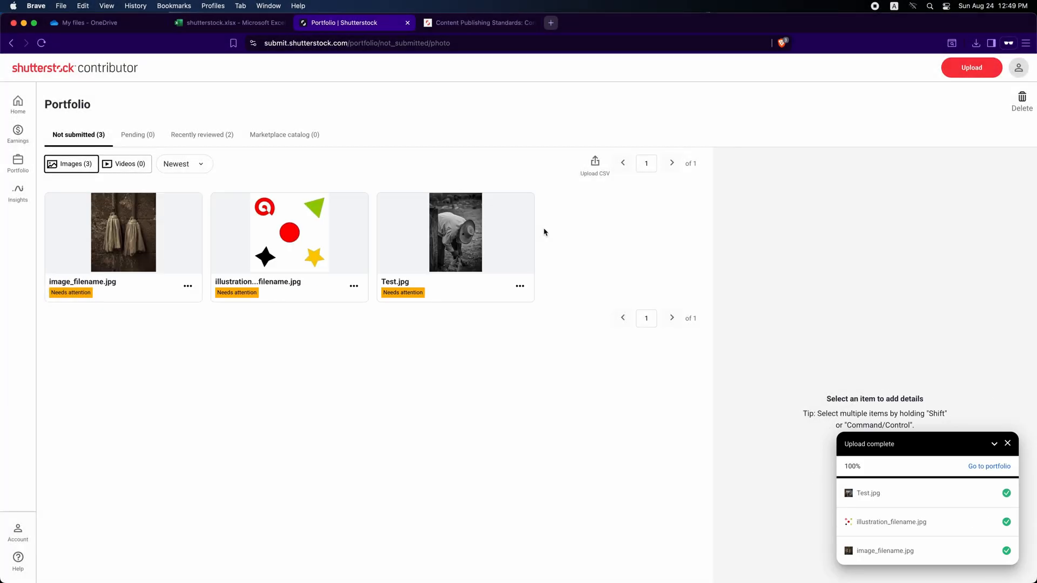
Review each of the three thumbnails, confirming their metadata is still empty.
click(289, 232)
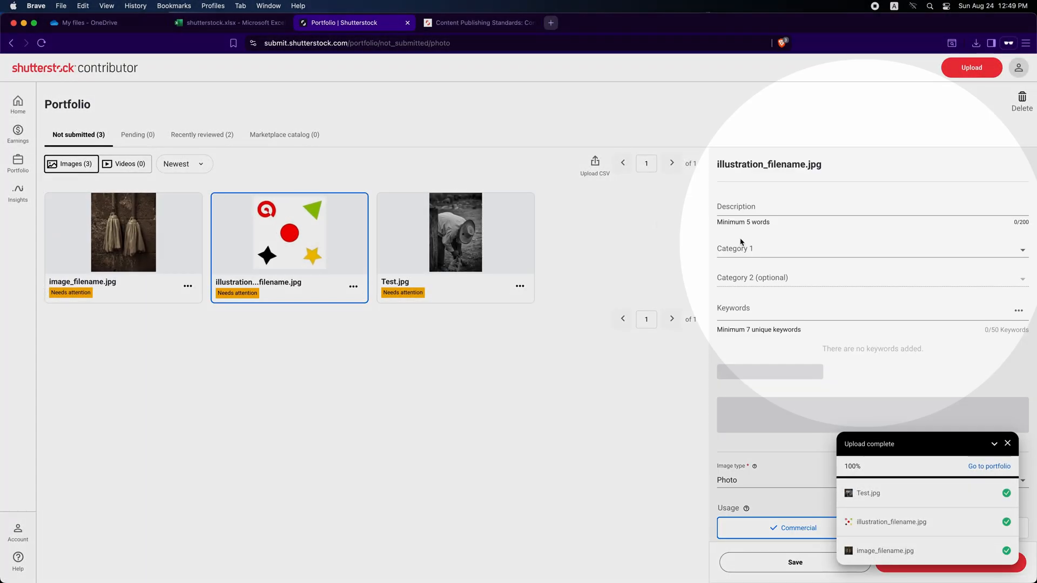
click(124, 232)
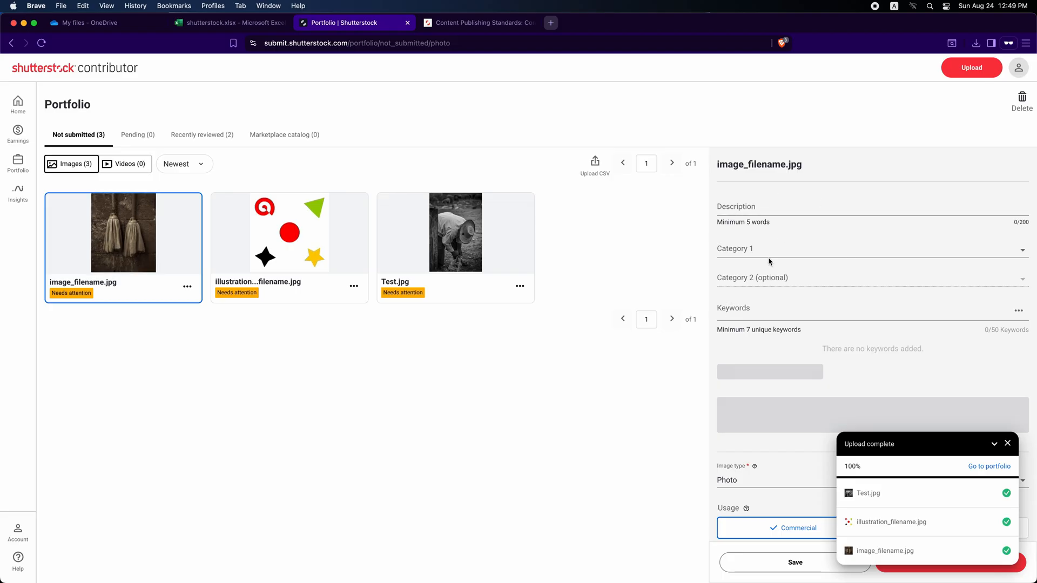
click(455, 232)
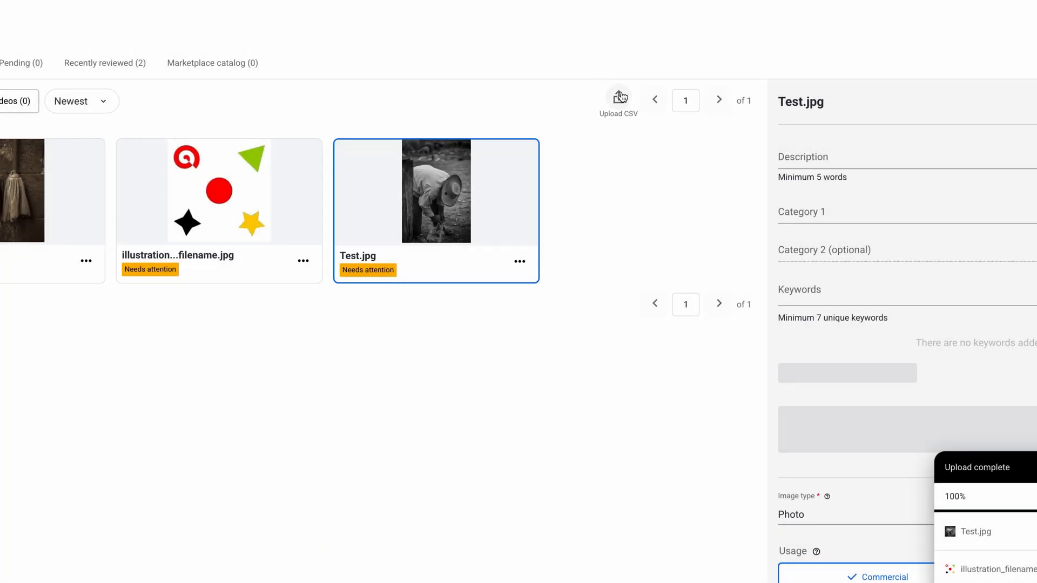
Process shutterstock Metadata.csv so both new images receive their metadata, 2 of 2 rows done.
click(617, 96)
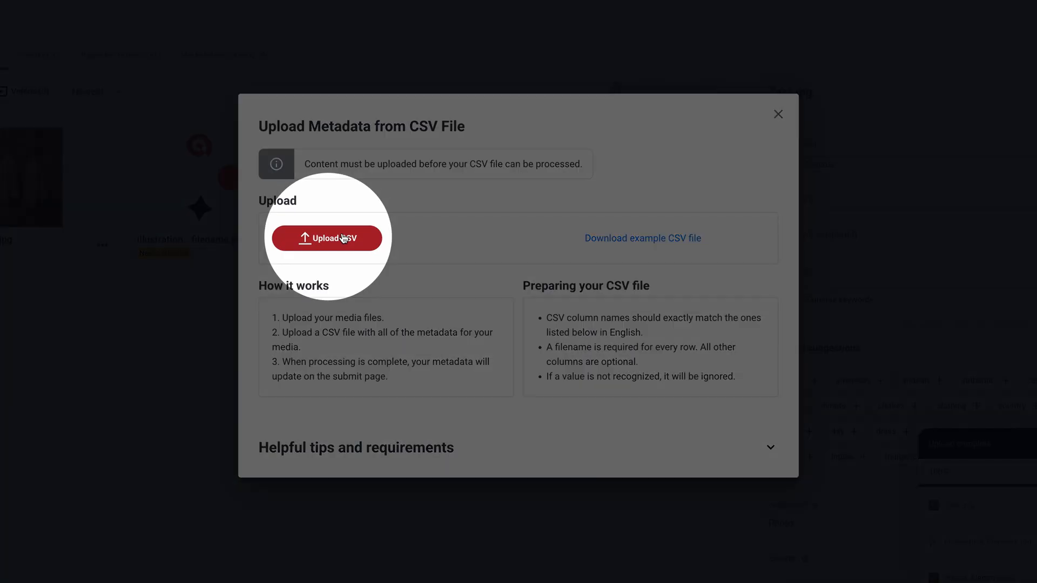
click(327, 238)
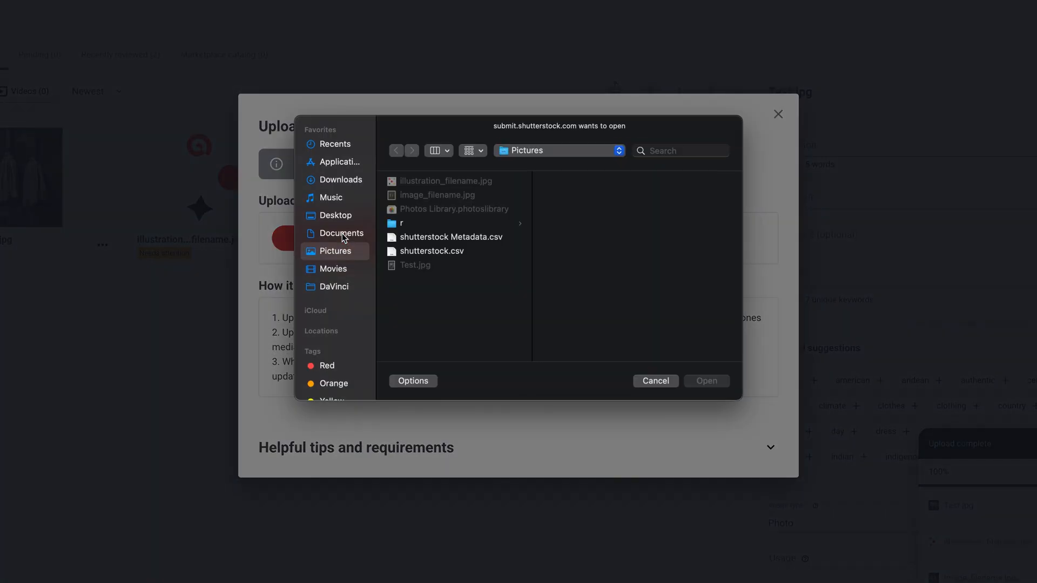
click(452, 236)
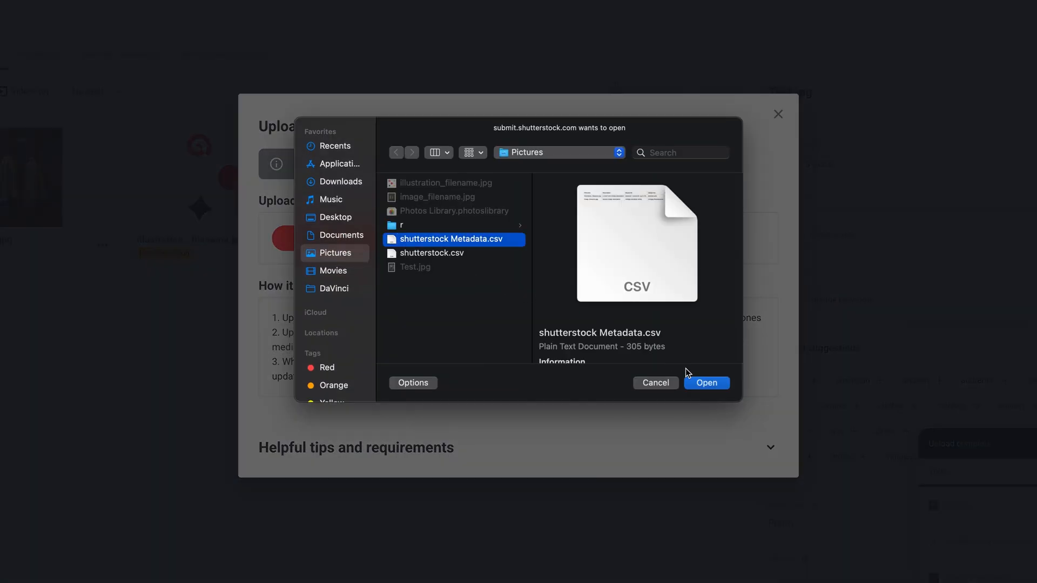
click(705, 382)
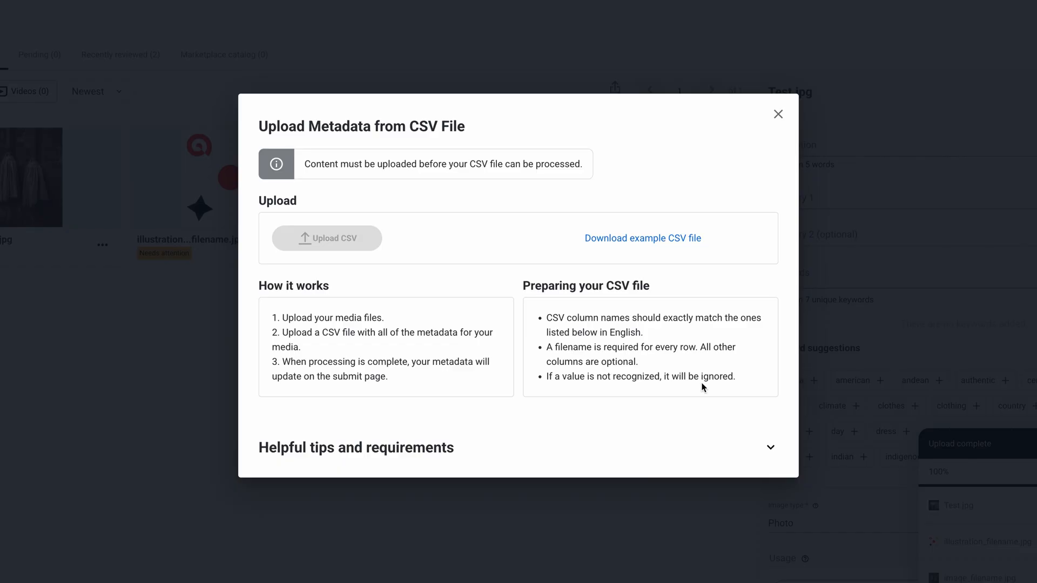
click(778, 113)
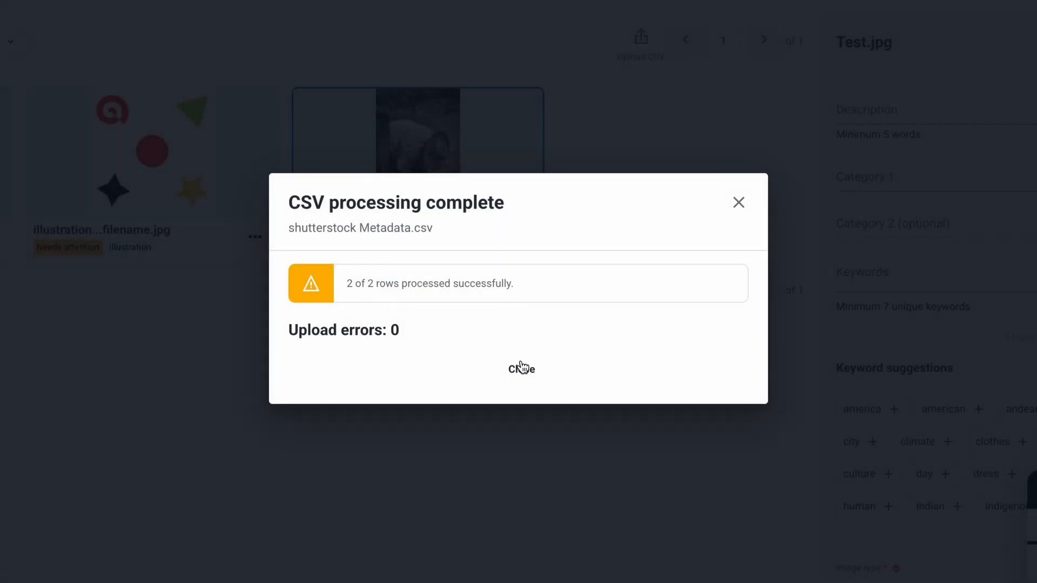
click(520, 370)
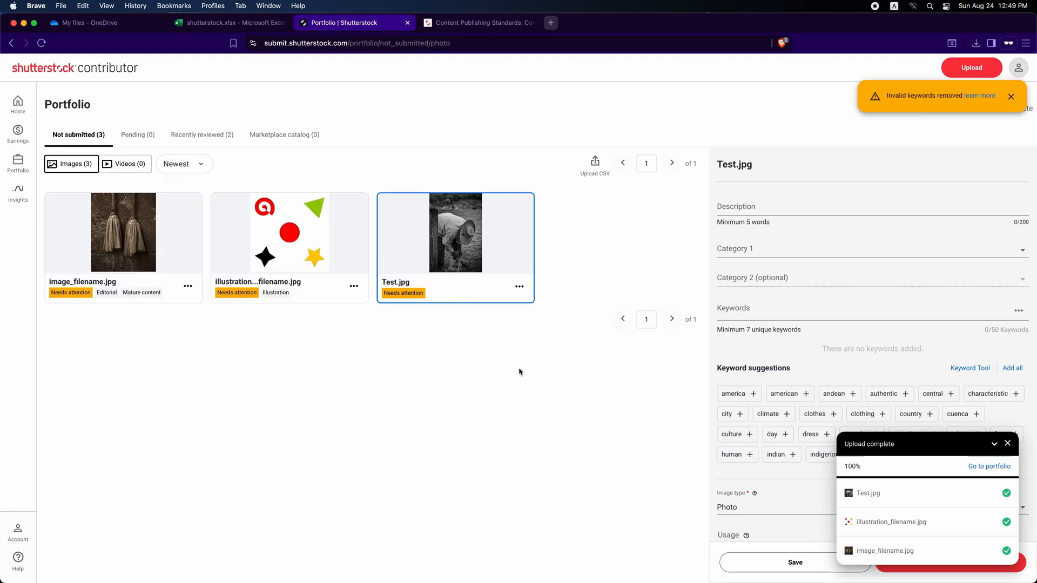
mouse_move(405, 317)
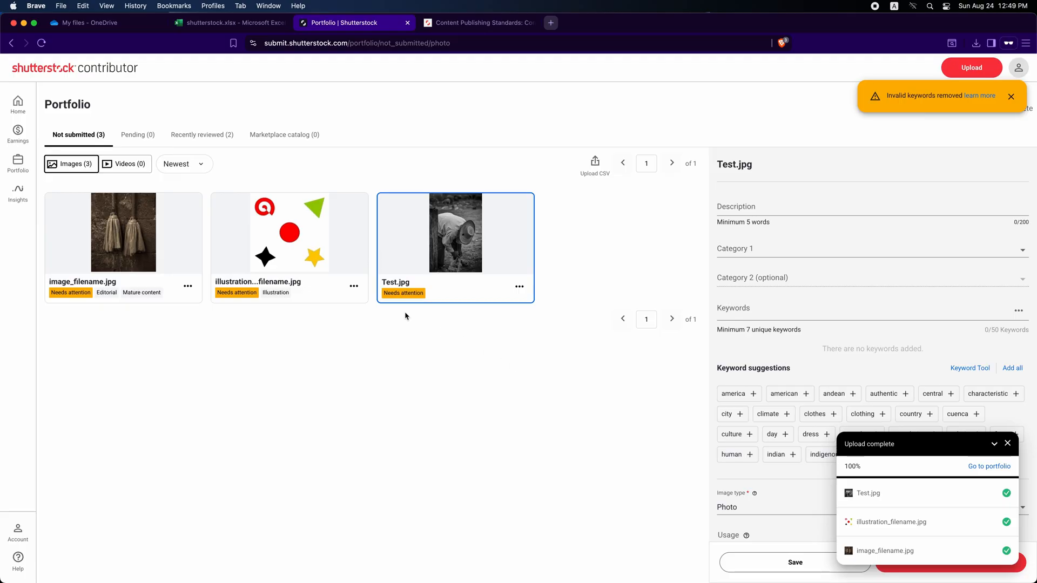
click(289, 232)
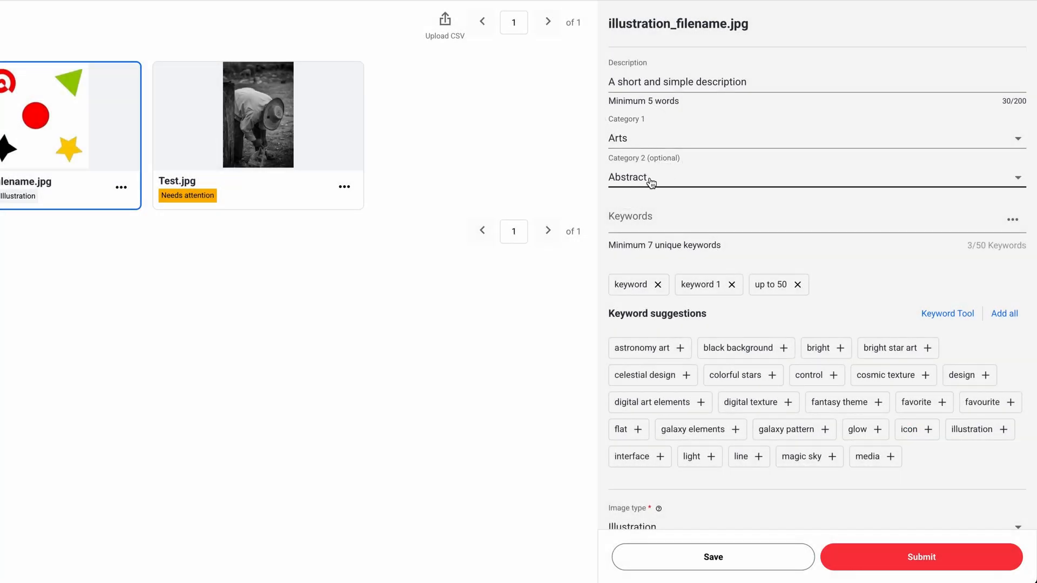
scroll(down, 3)
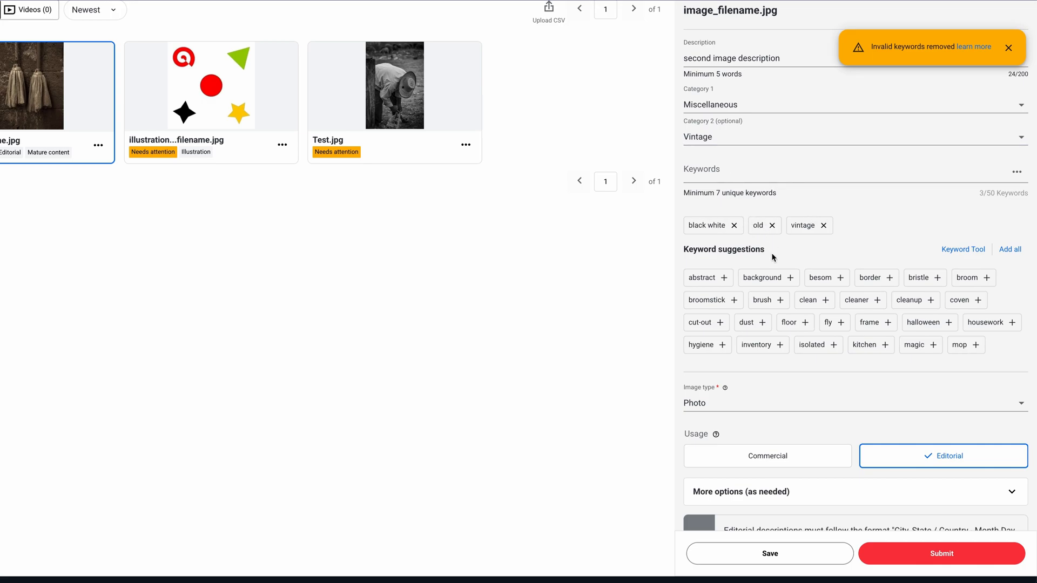
scroll(down, 3)
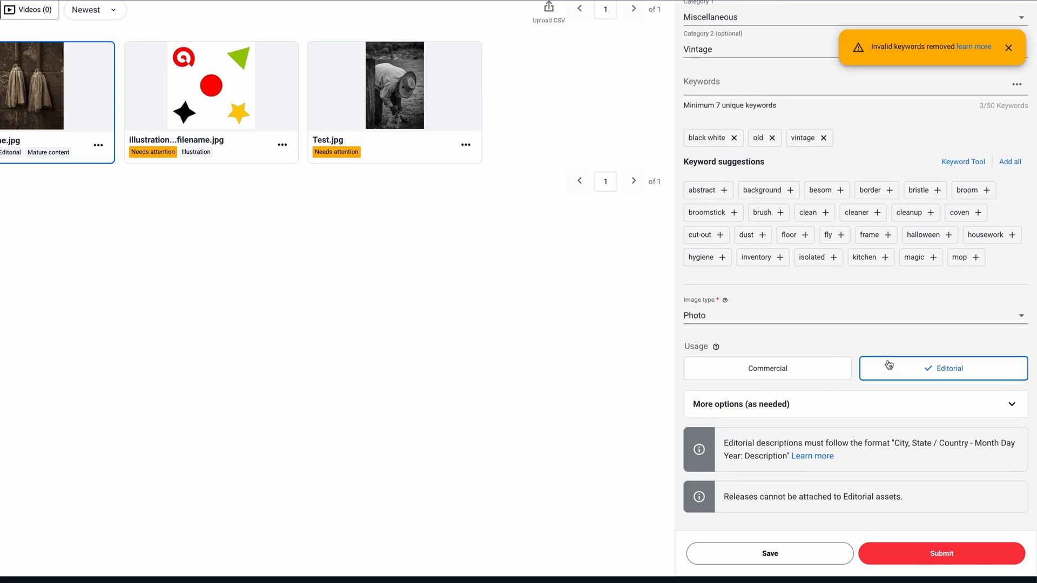
mouse_move(915, 403)
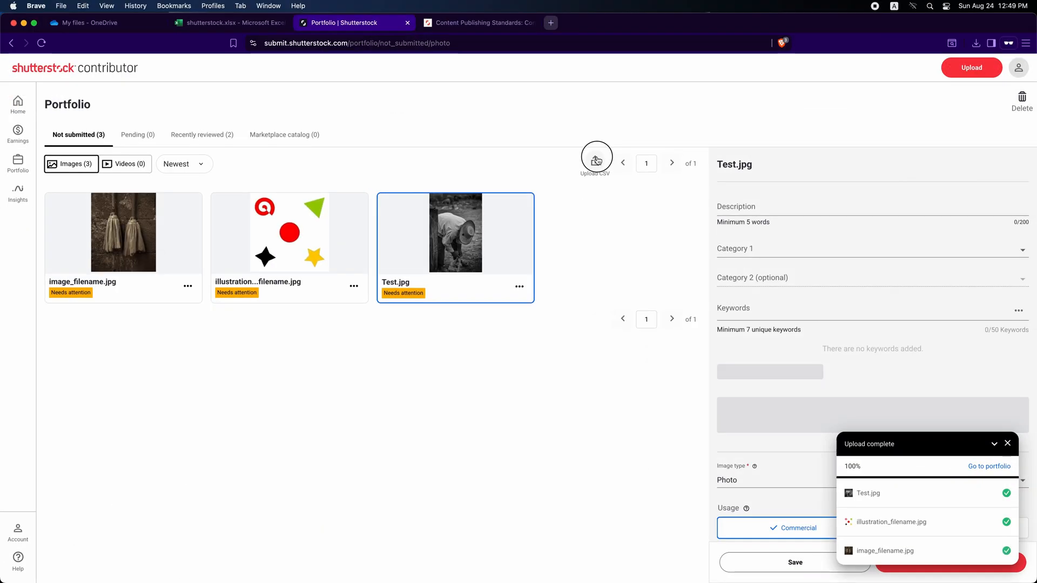
Recap the CSV export and reach the metadata CSV upload again.
click(596, 159)
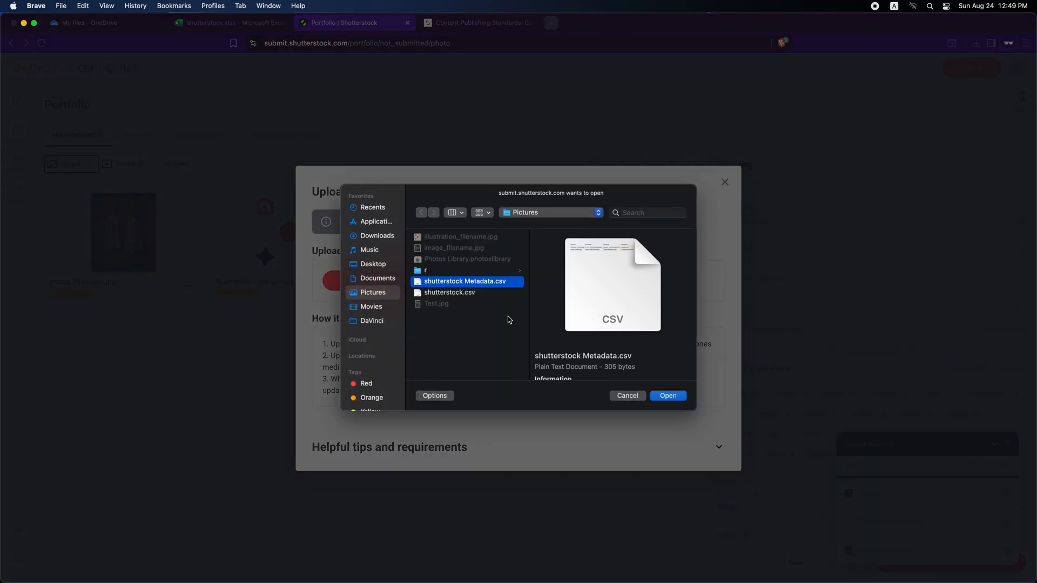
click(668, 395)
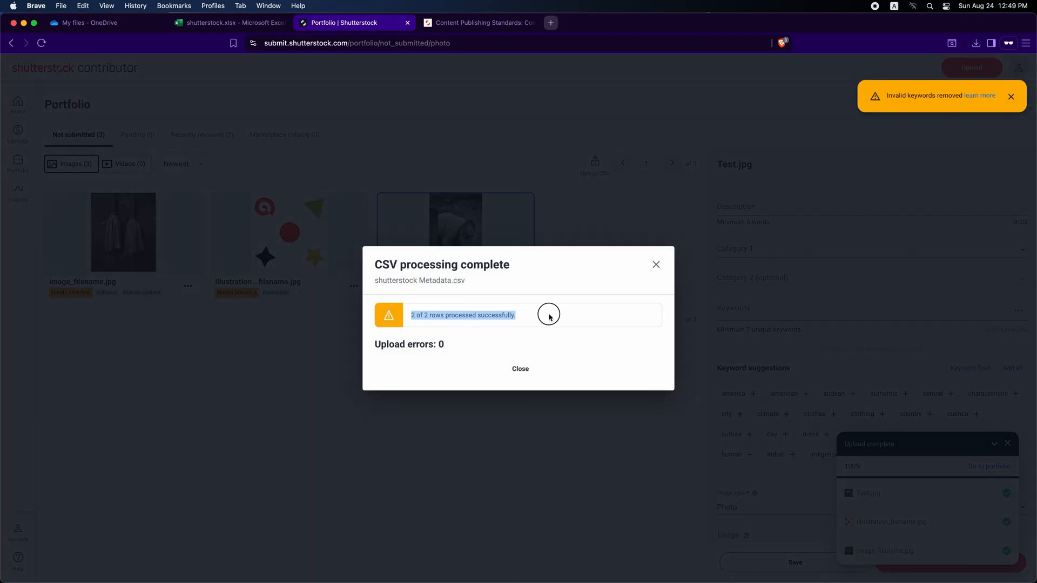
click(228, 23)
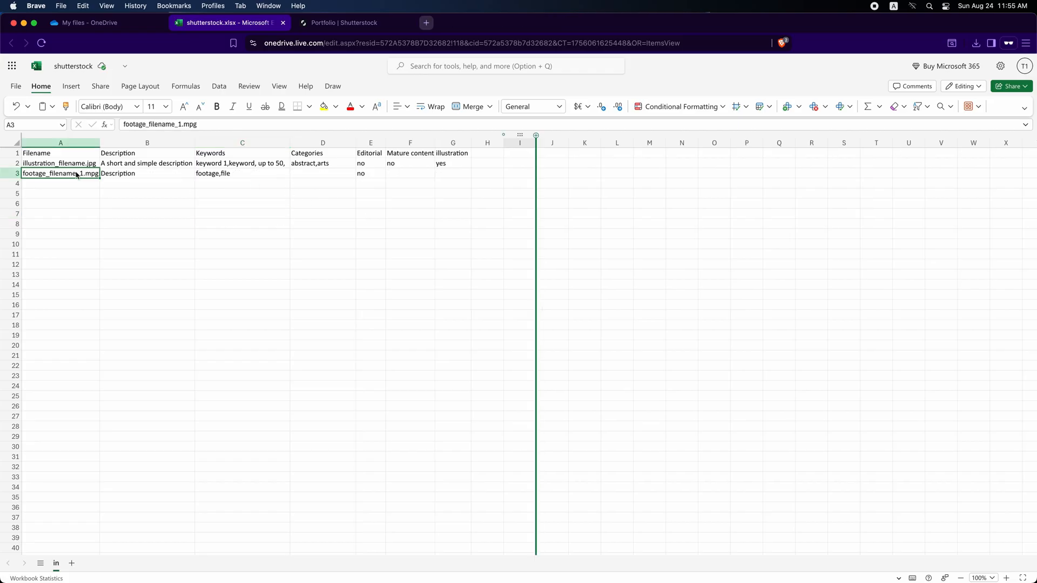
click(15, 86)
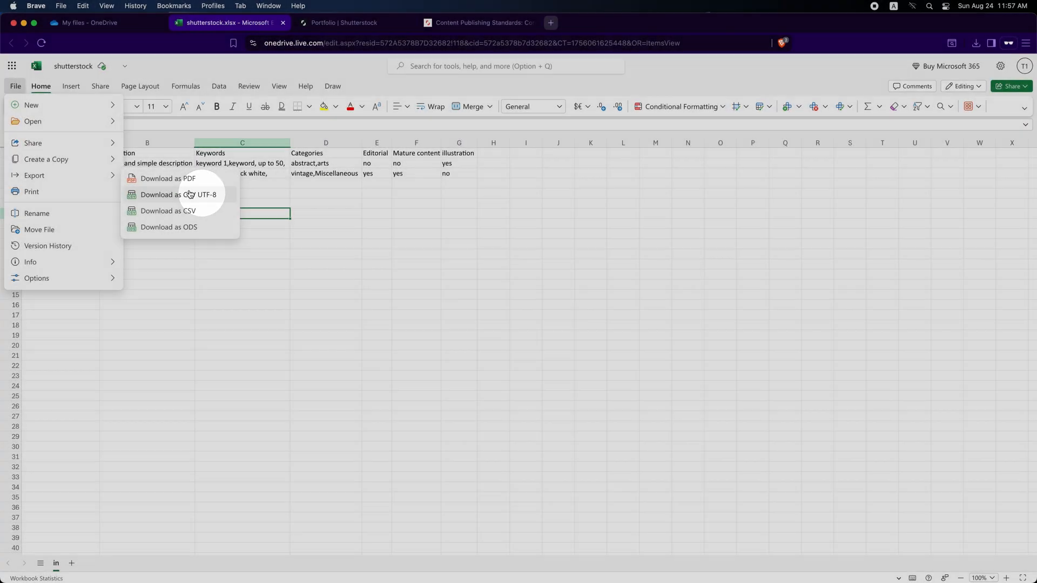
click(344, 22)
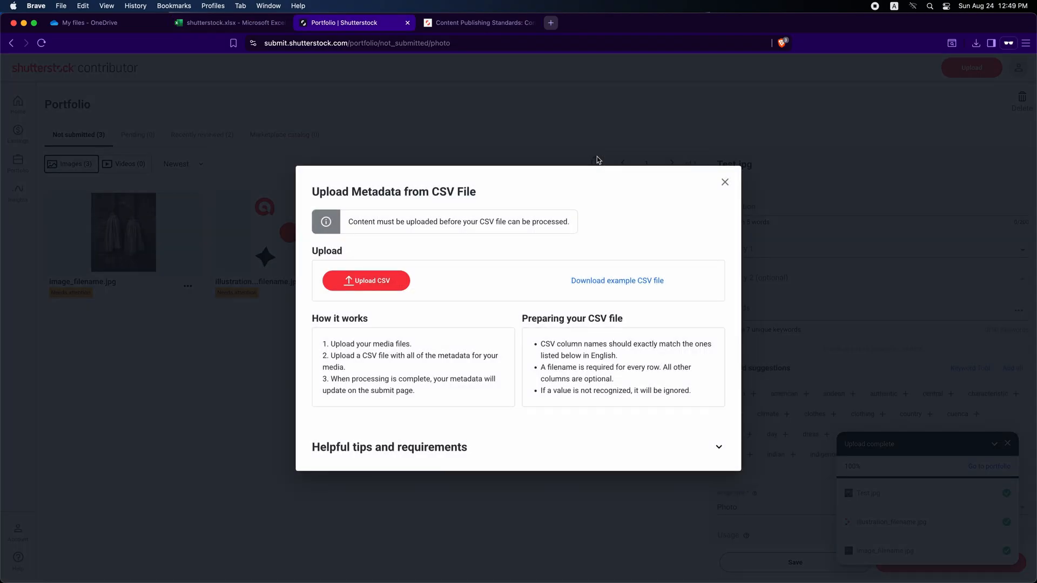
Process shutterstock Metadata.csv again and show the illustration's description, Arts, Abstract and keywords.
click(366, 281)
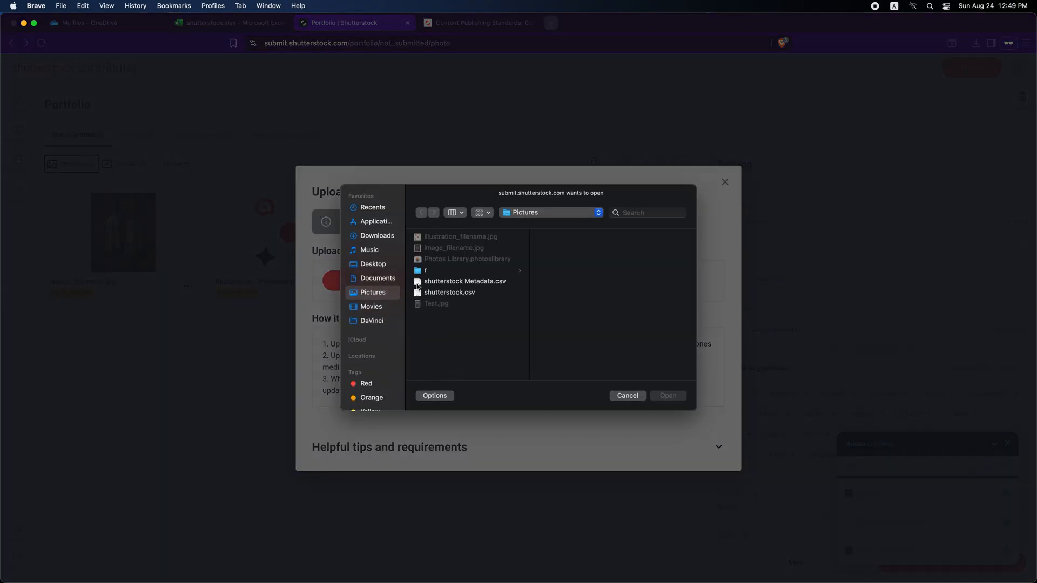
click(464, 281)
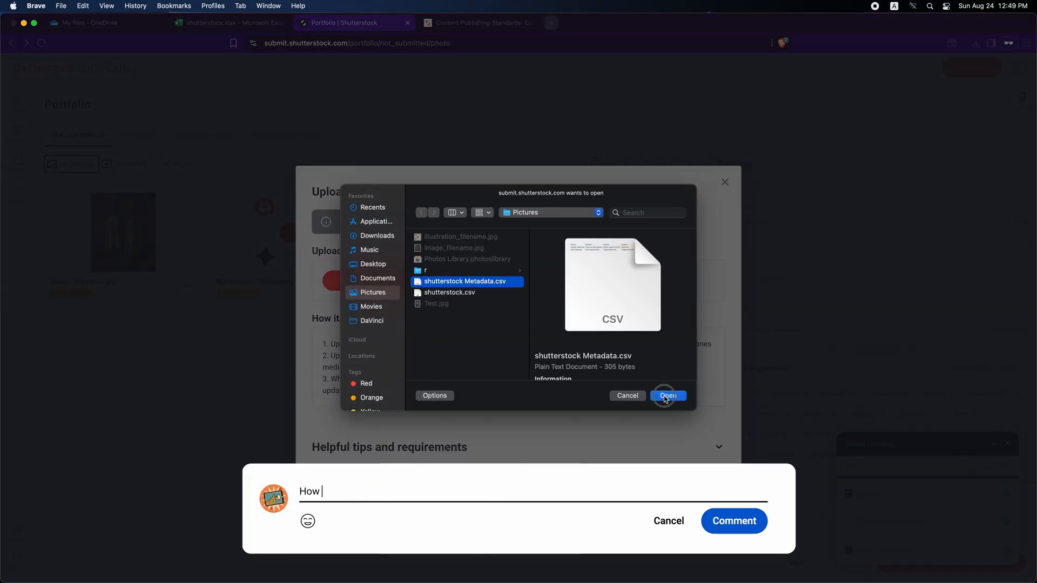
click(667, 395)
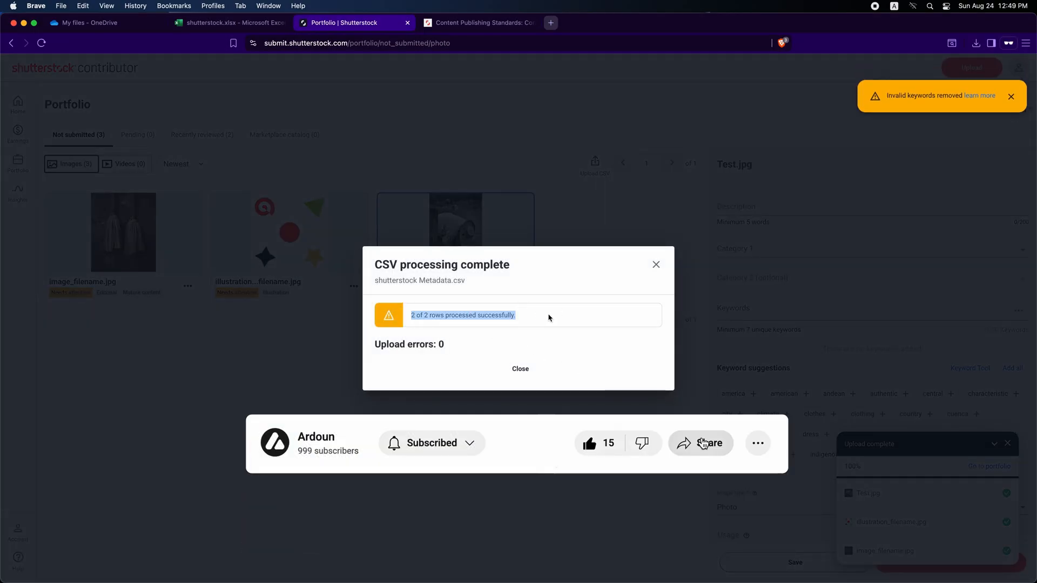
click(519, 369)
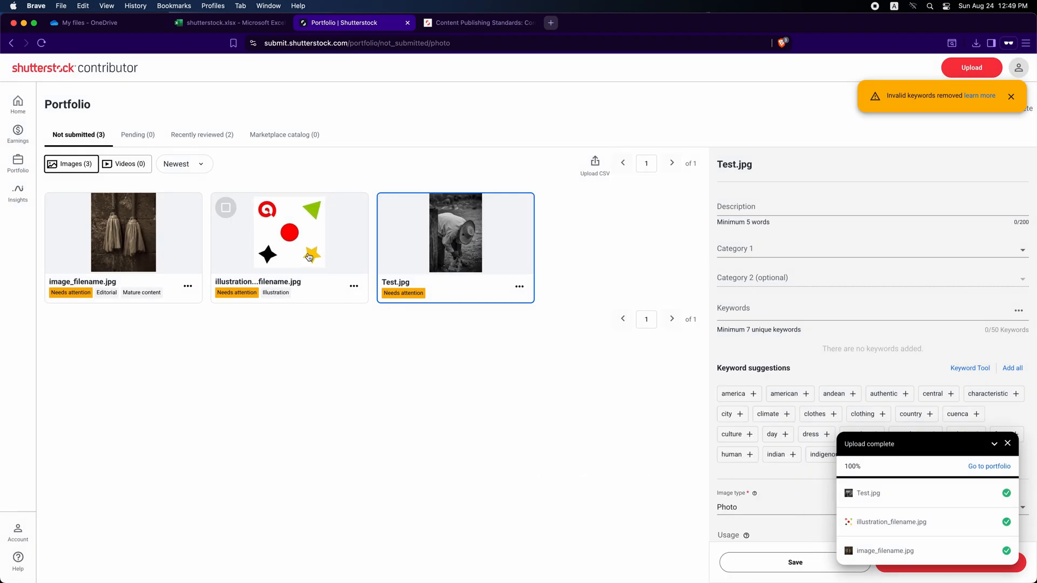
click(290, 232)
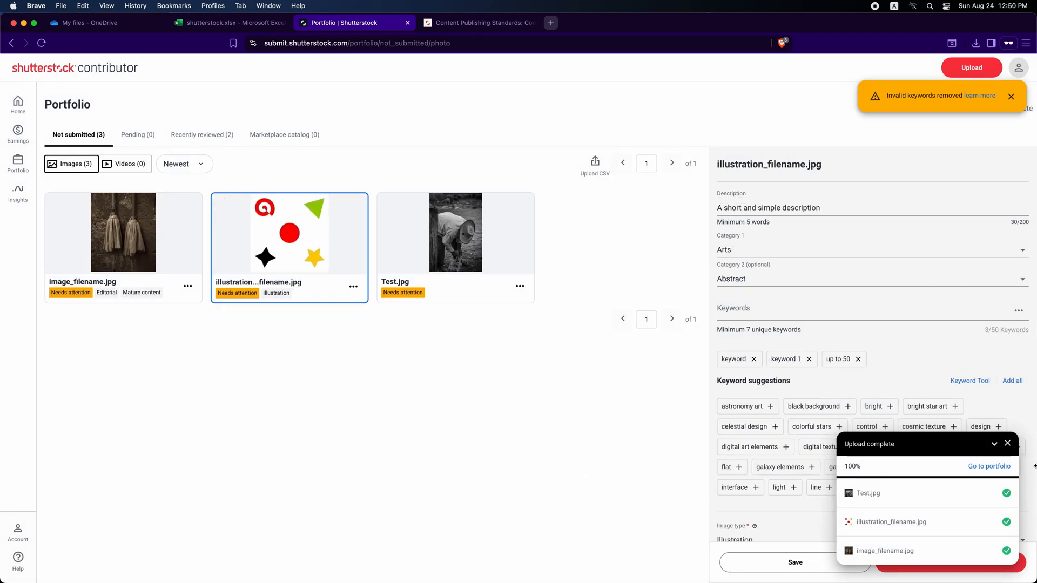